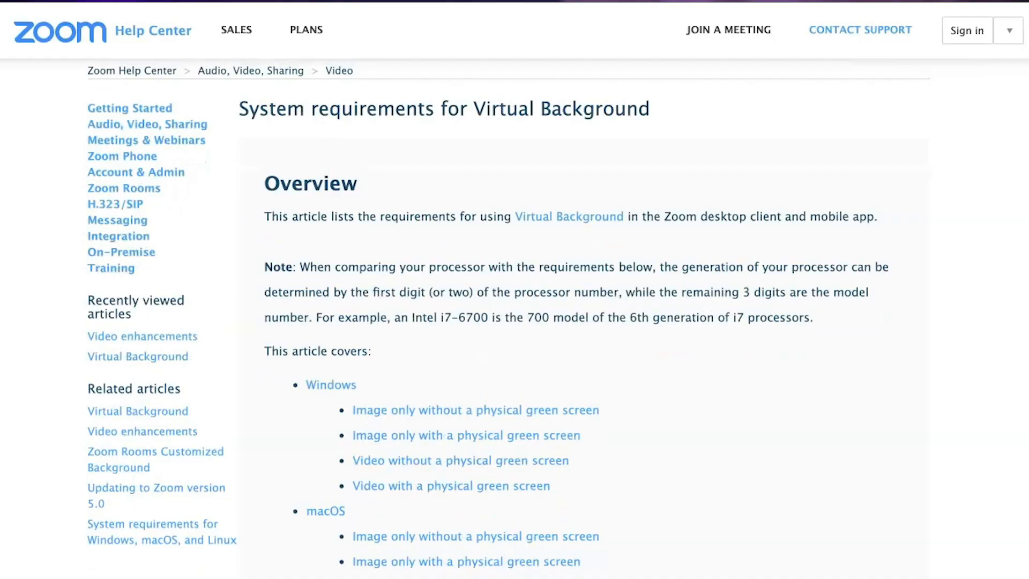
Create a new blank-canvas project with a custom 1920 x 1080 pixel size
scroll(down, 3)
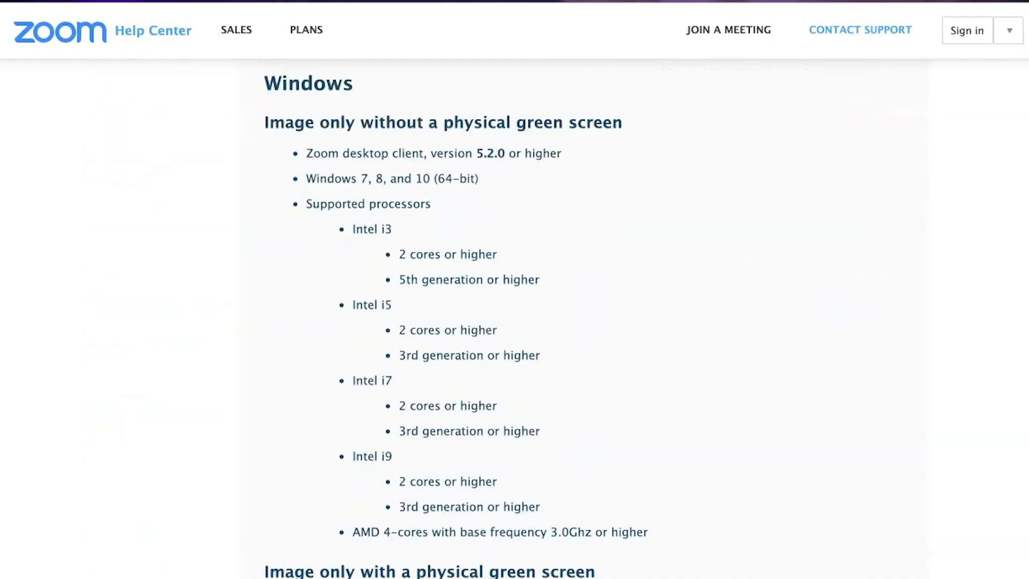
scroll(down, 3)
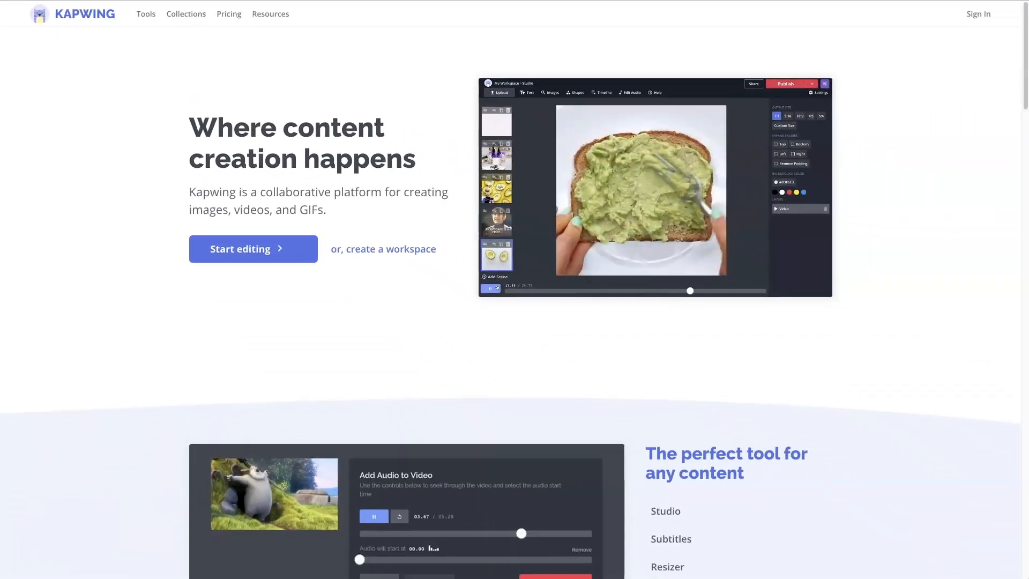
scroll(down, 3)
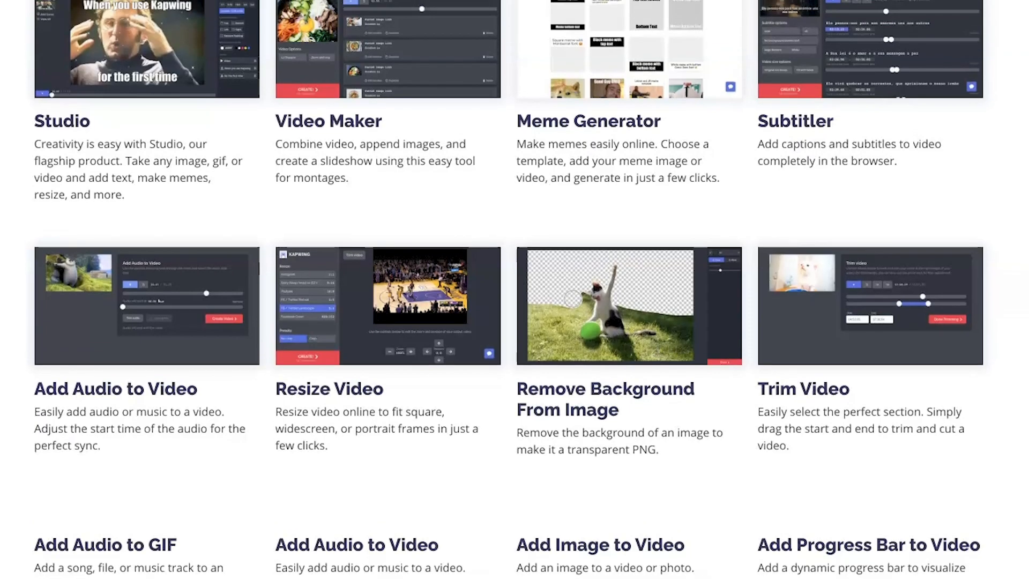
scroll(up, 3)
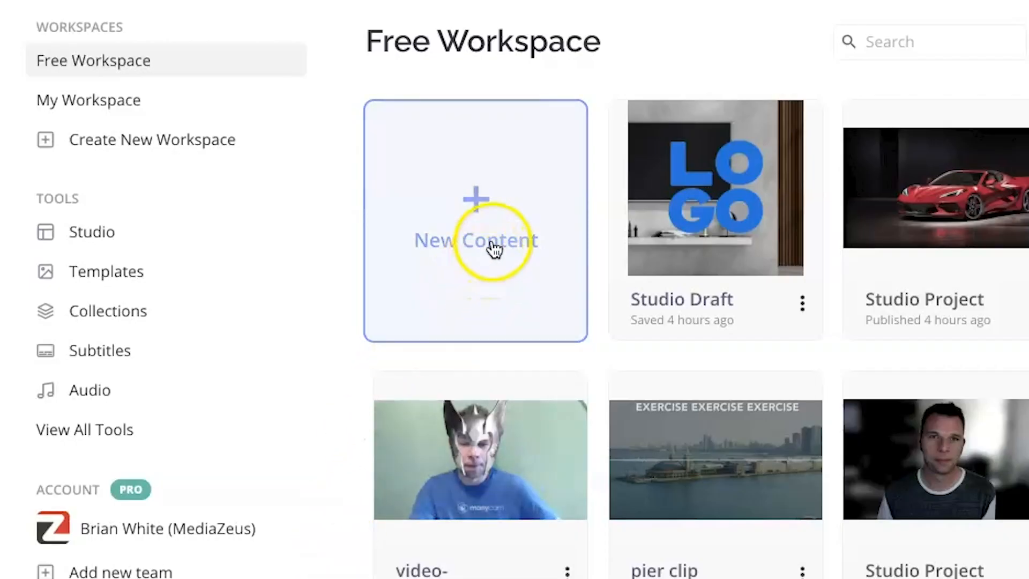
click(475, 239)
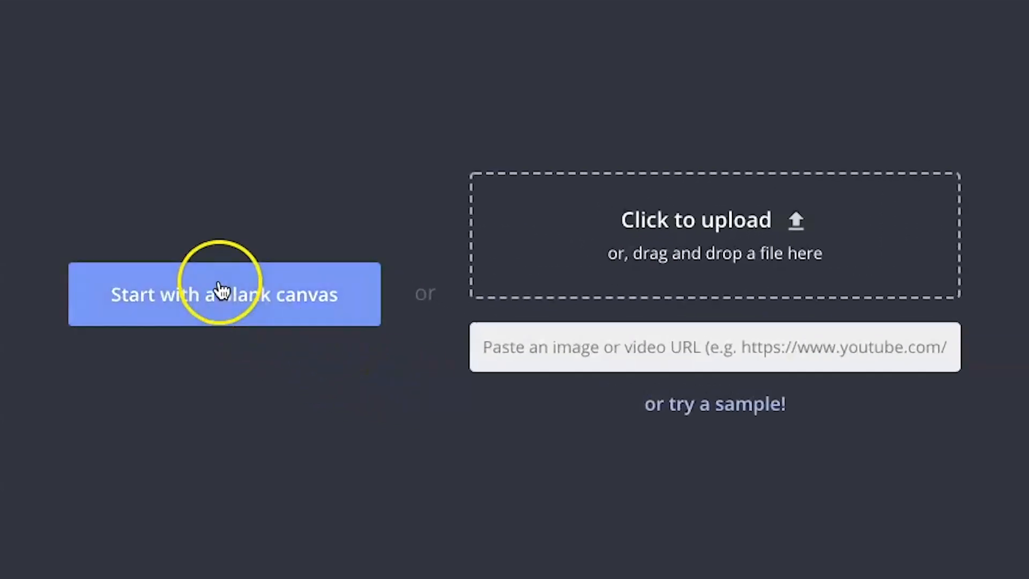
click(224, 294)
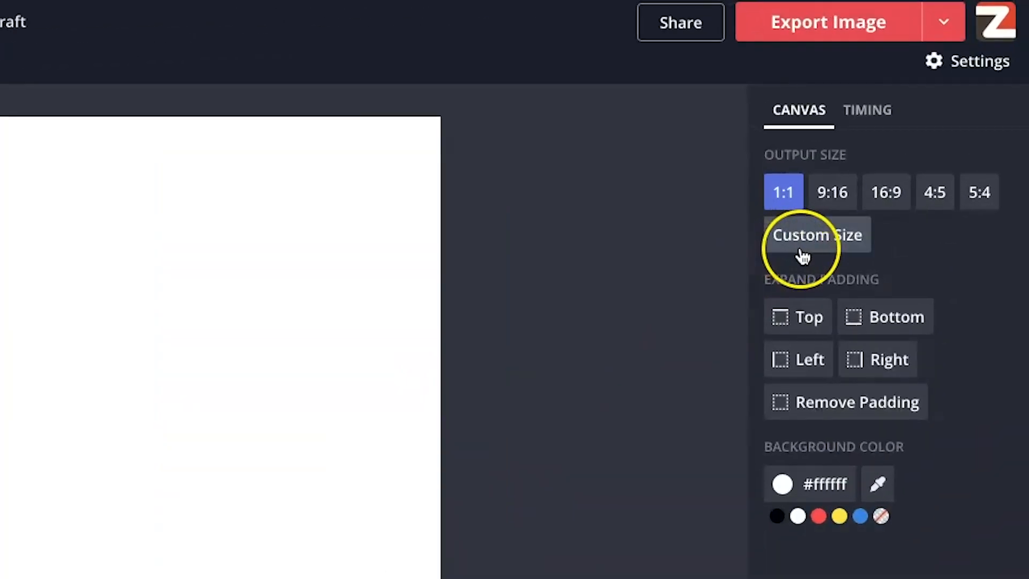
click(817, 234)
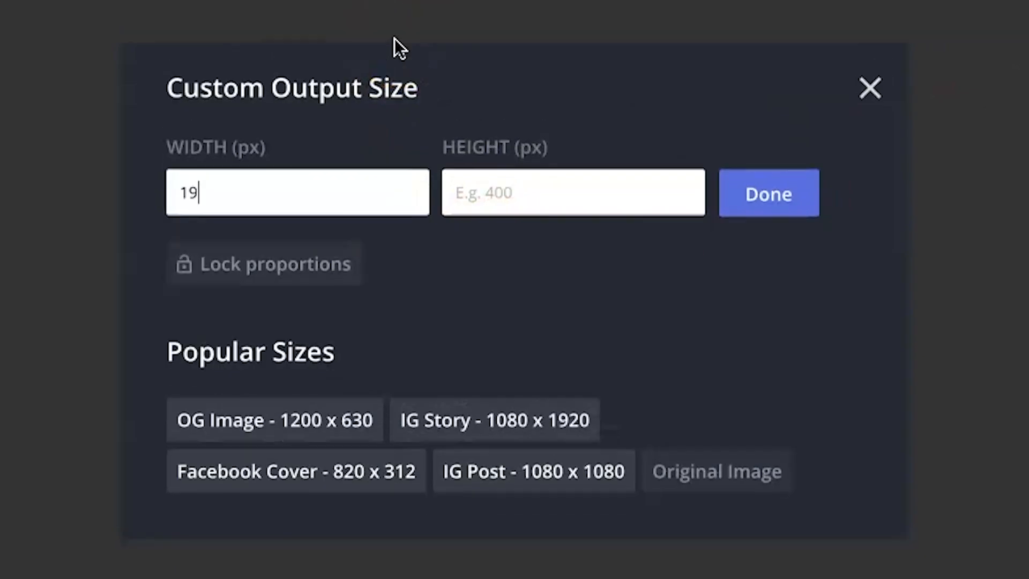
text(20)
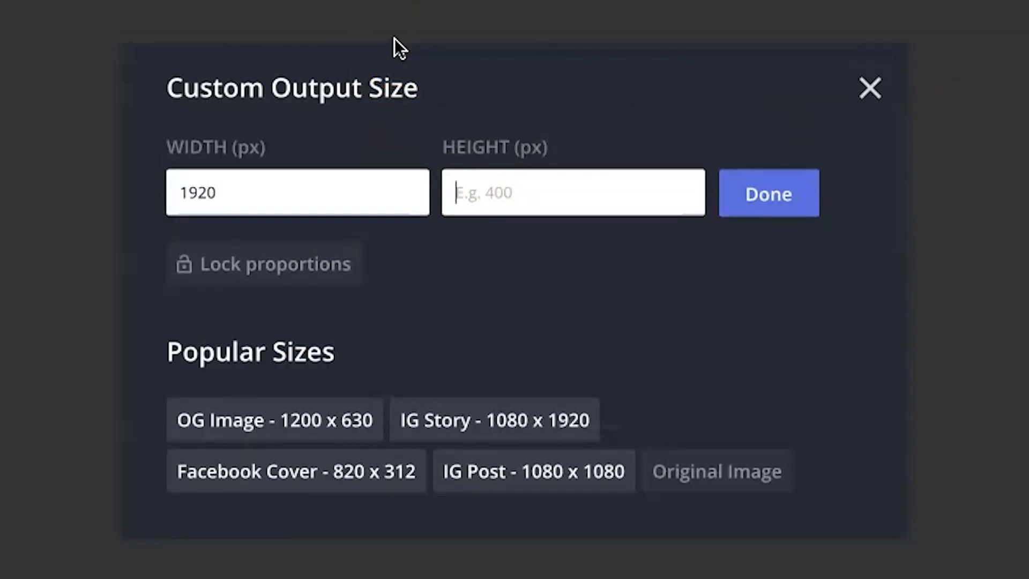
text(1080)
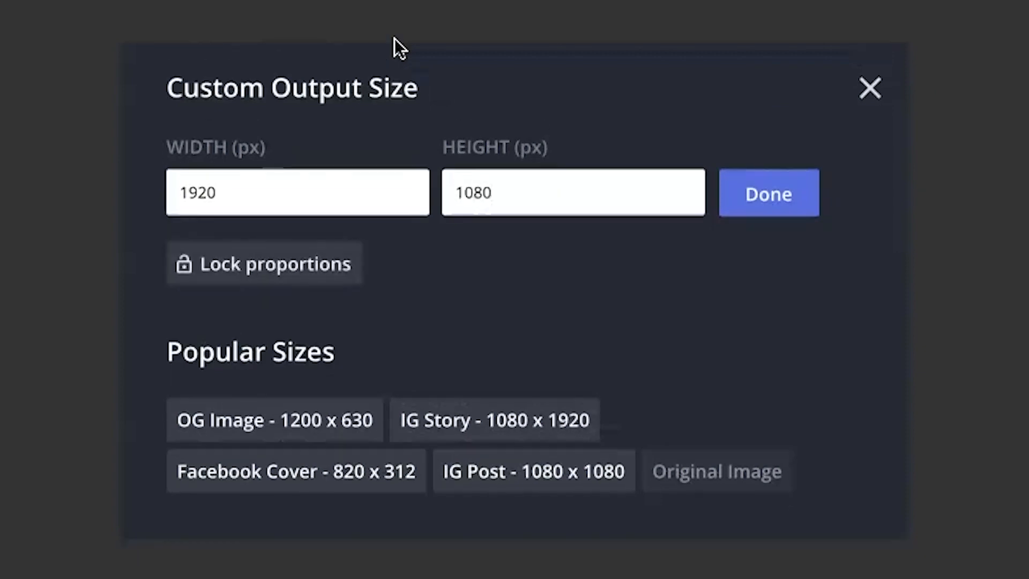
click(768, 192)
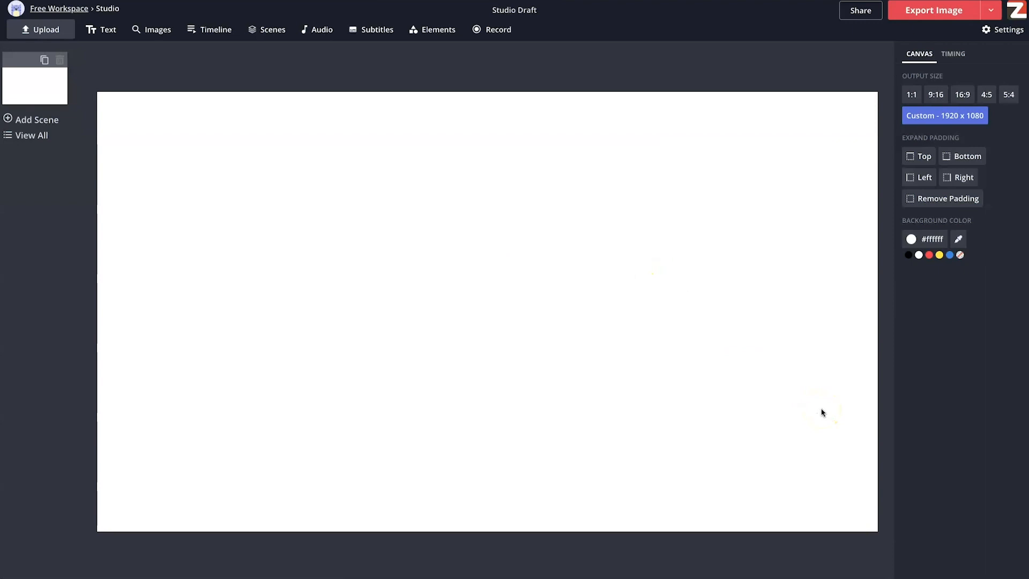
Search Kapwing's image search for 'office back' to find an office background photo
click(704, 473)
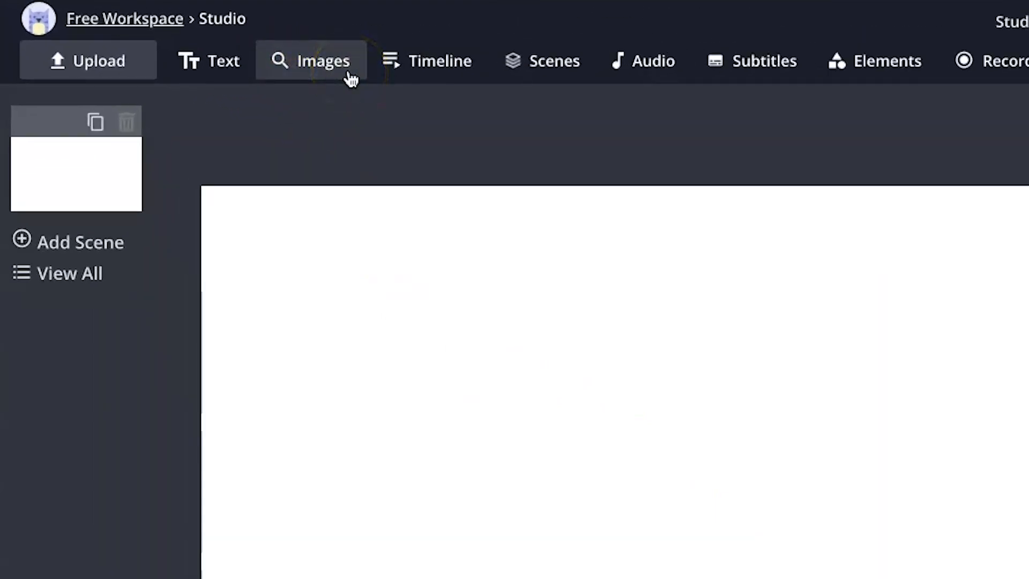
click(322, 60)
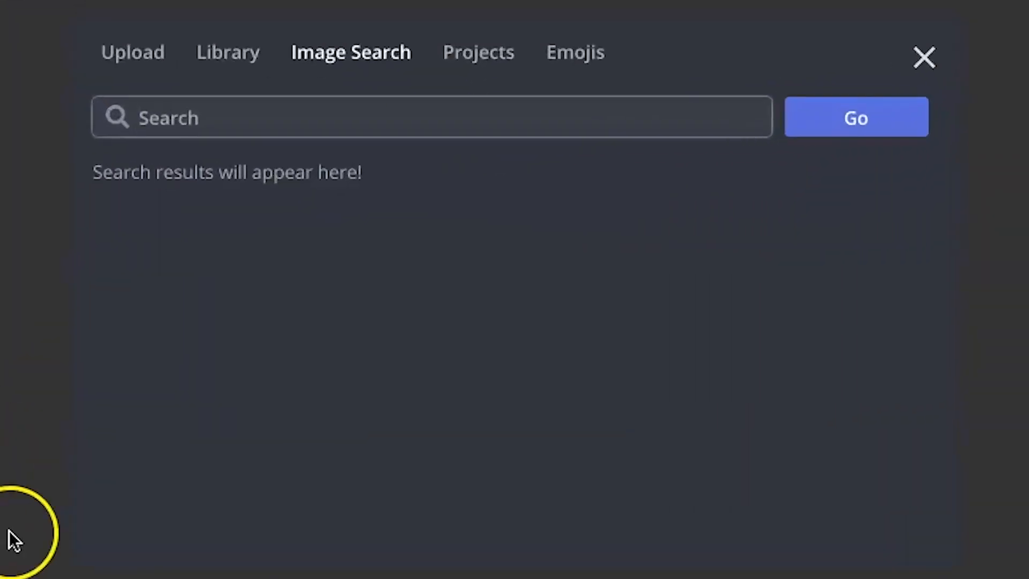
mouse_move(686, 412)
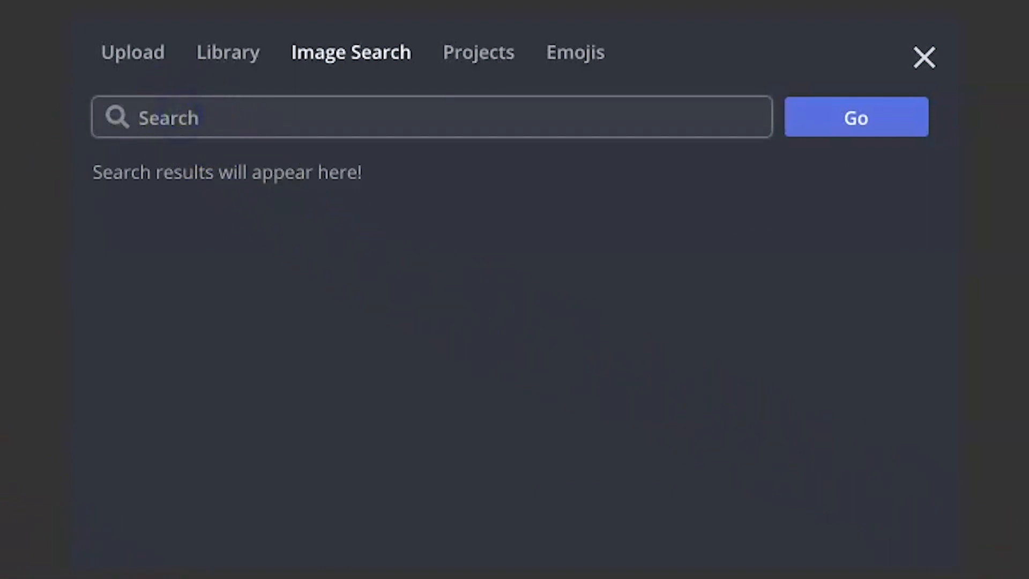
click(432, 118)
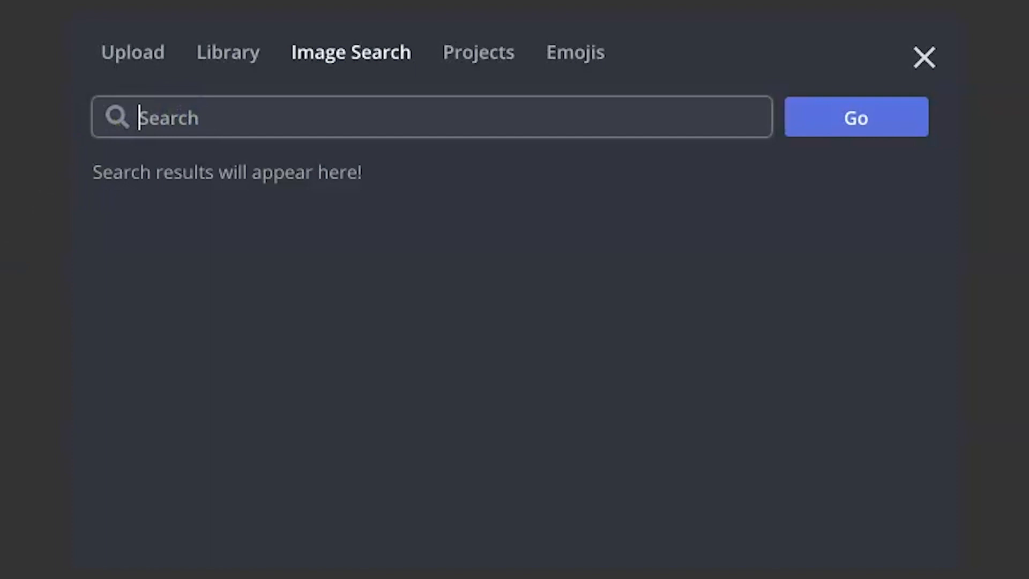
text(office back)
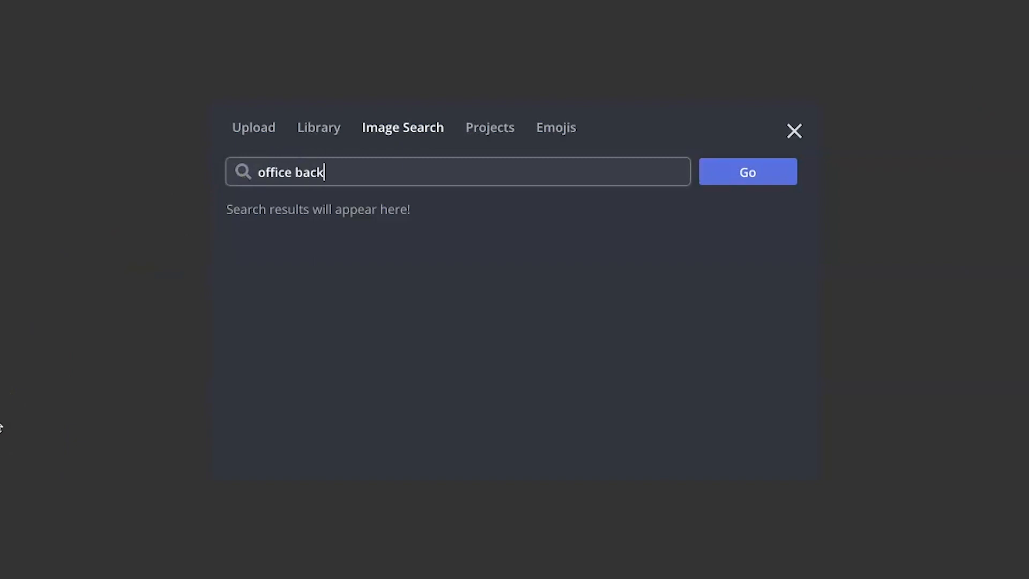
click(747, 171)
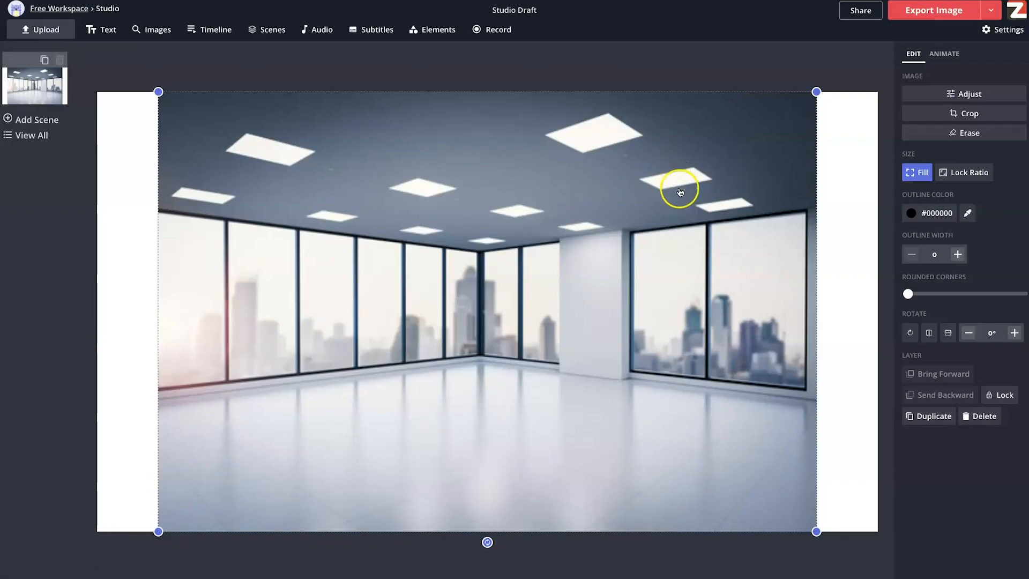
mouse_move(714, 289)
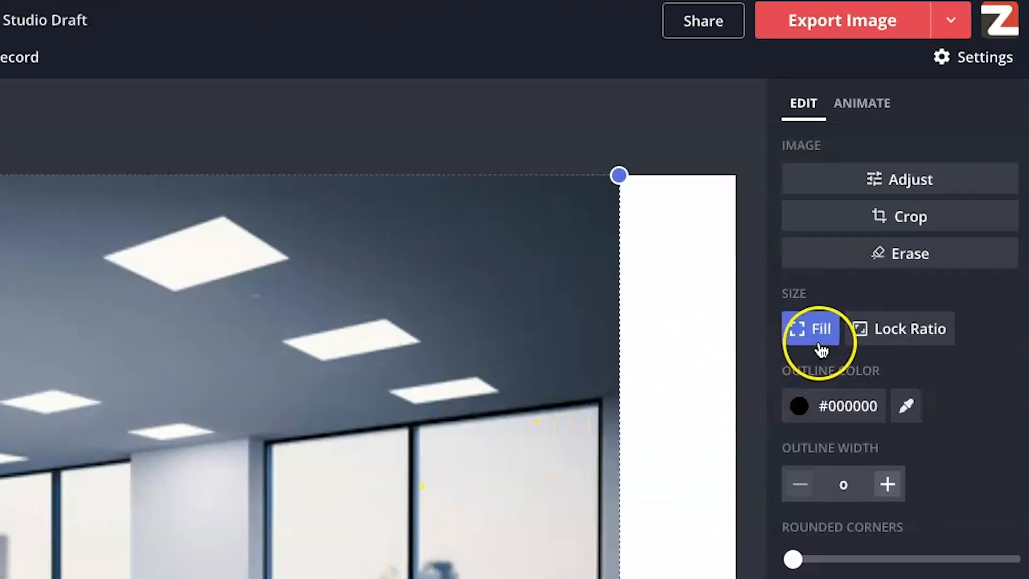
mouse_move(909, 345)
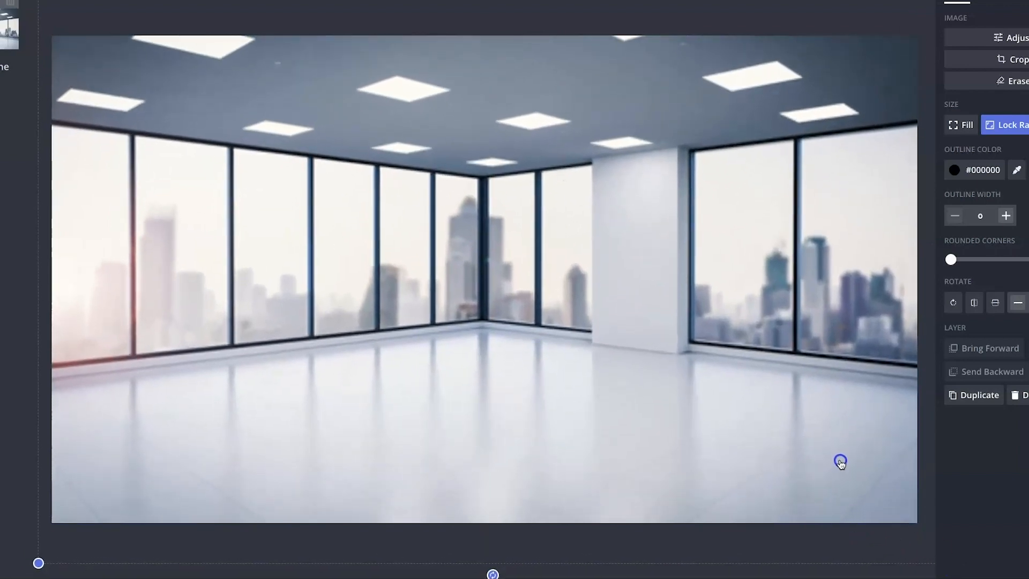
mouse_move(847, 473)
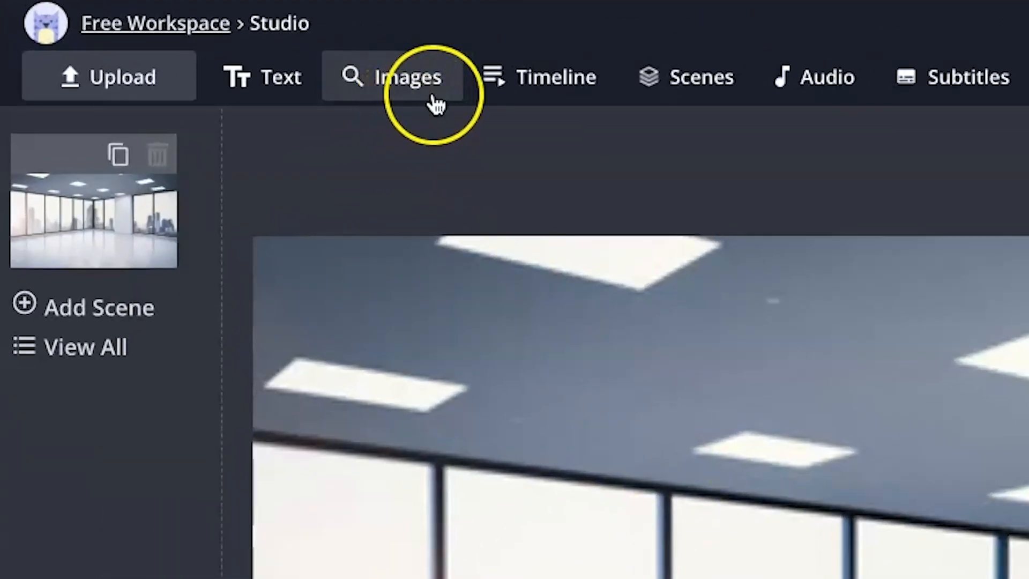
Open the image options and pick the source for the VideoZeus logo file
click(393, 76)
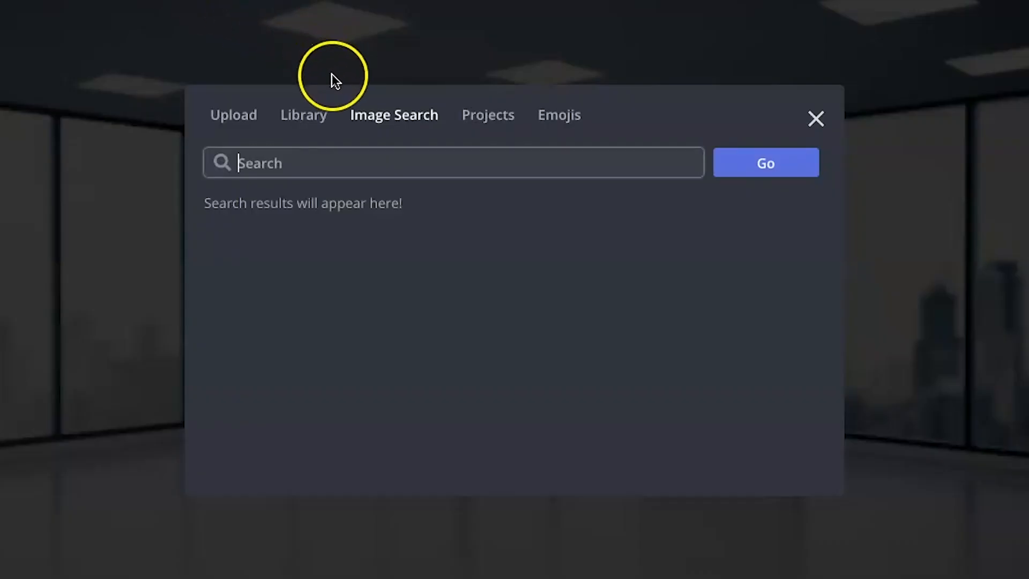
click(233, 115)
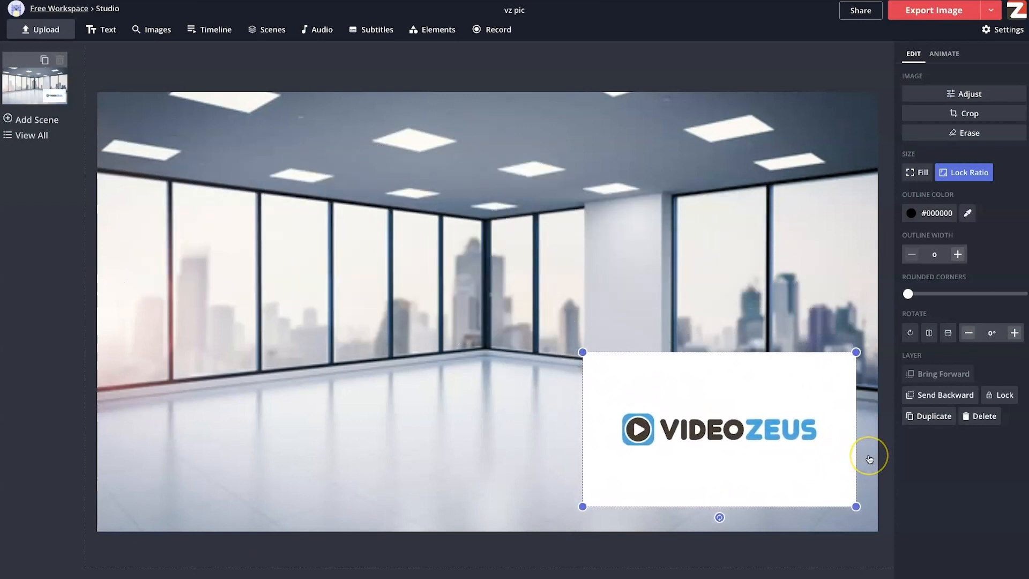
mouse_move(845, 400)
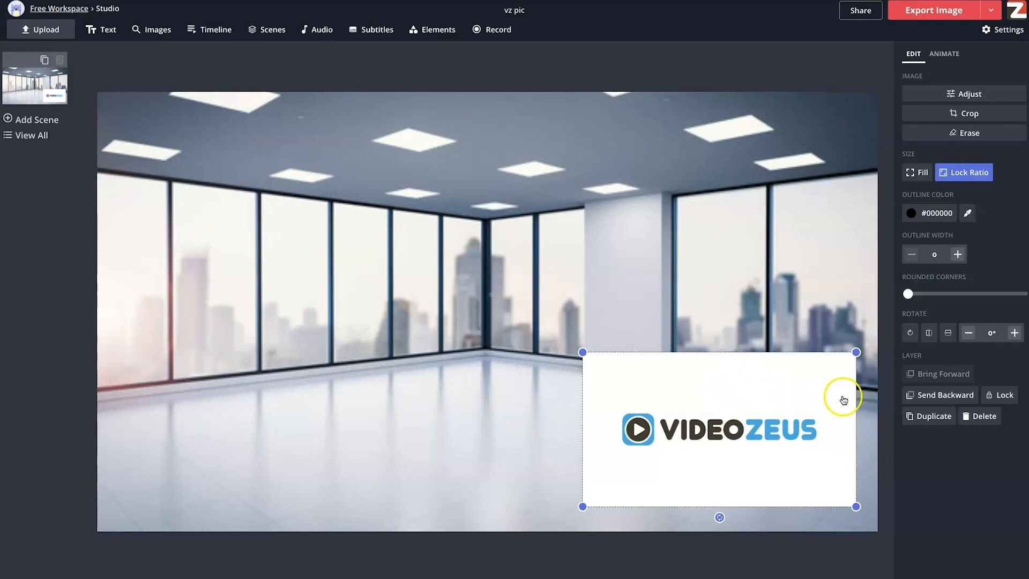
mouse_move(599, 360)
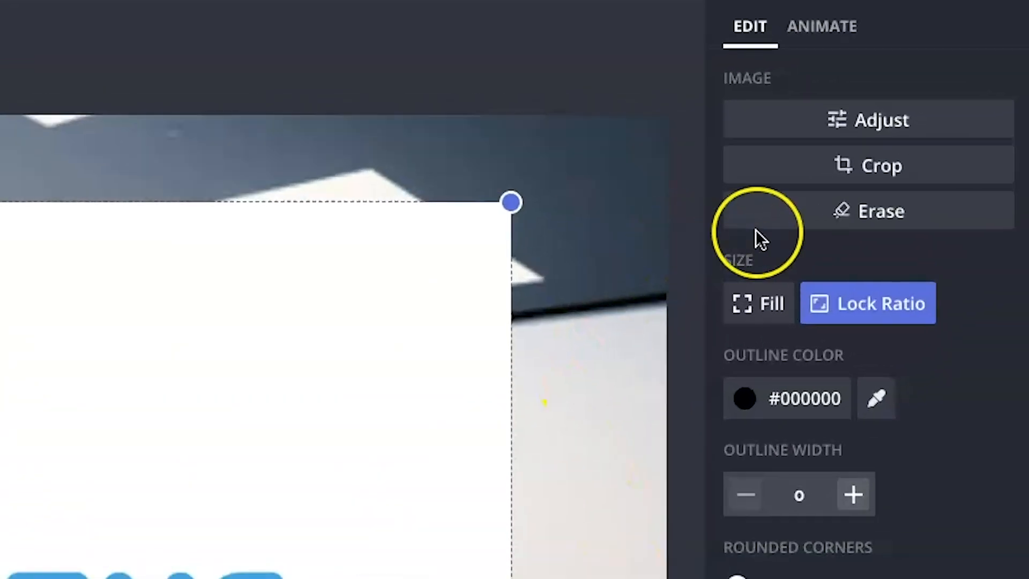
mouse_move(926, 226)
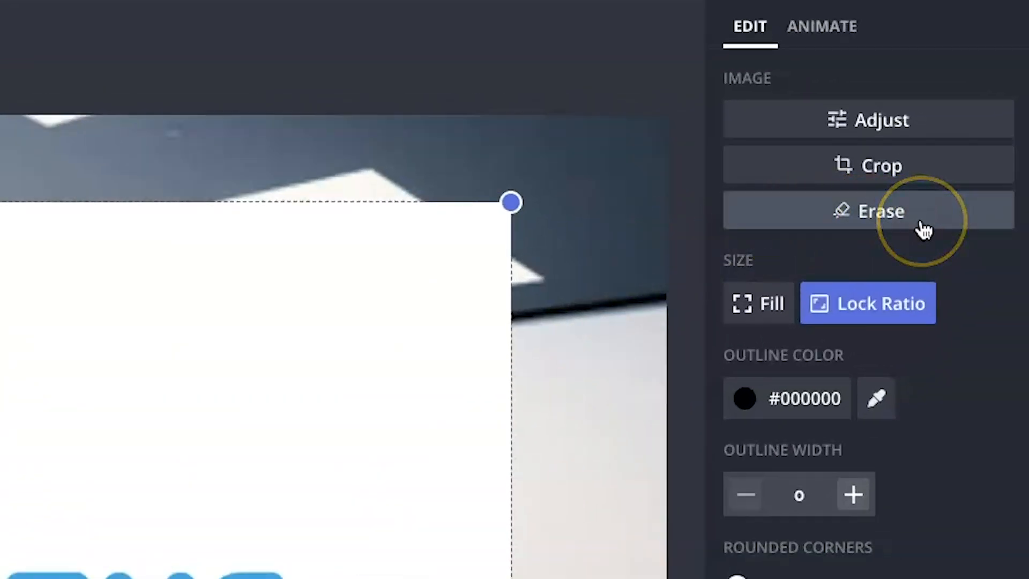
Erase the logo's white background and the white inside the O, then return to the editor
click(879, 210)
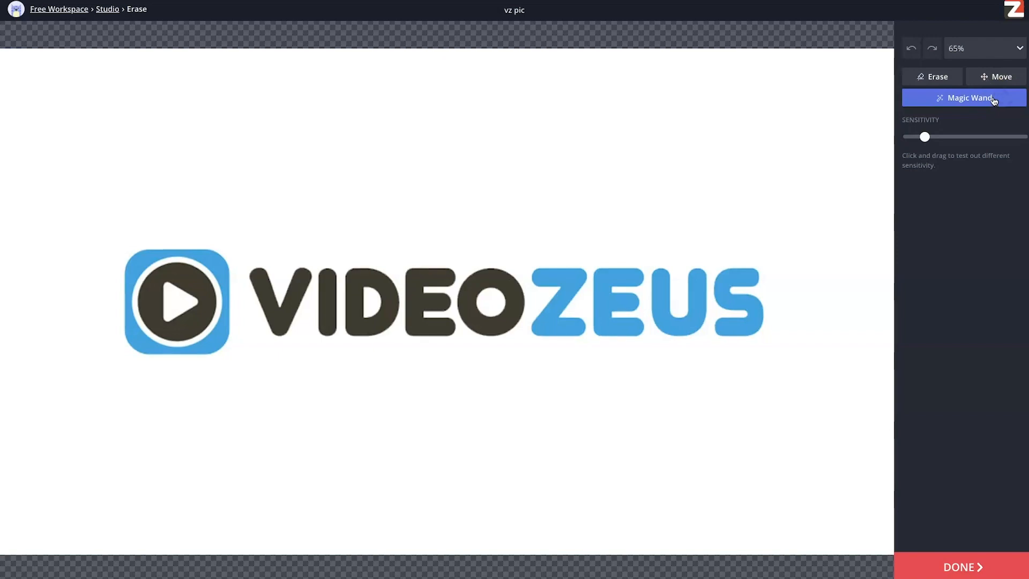
mouse_move(810, 112)
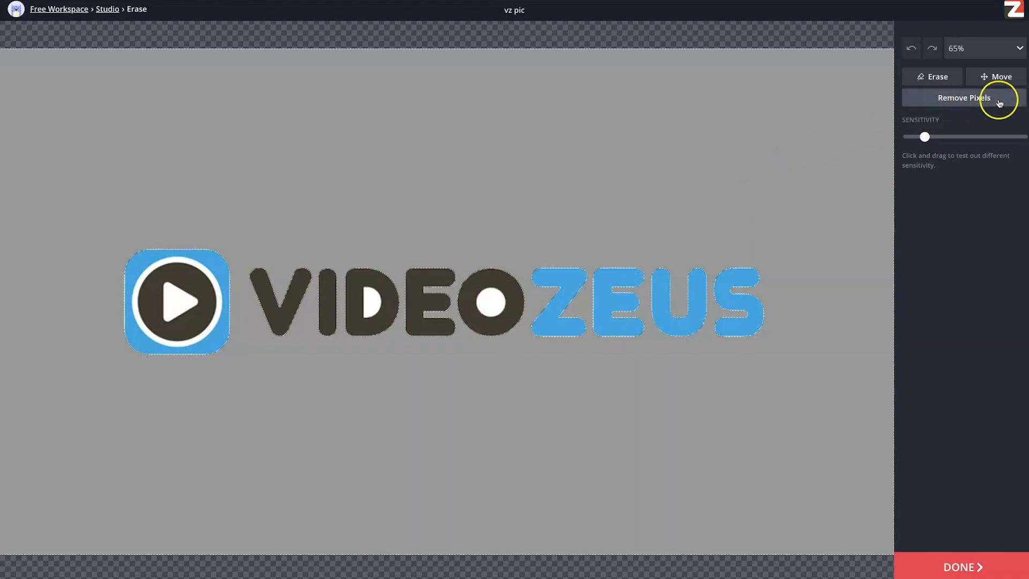
click(963, 98)
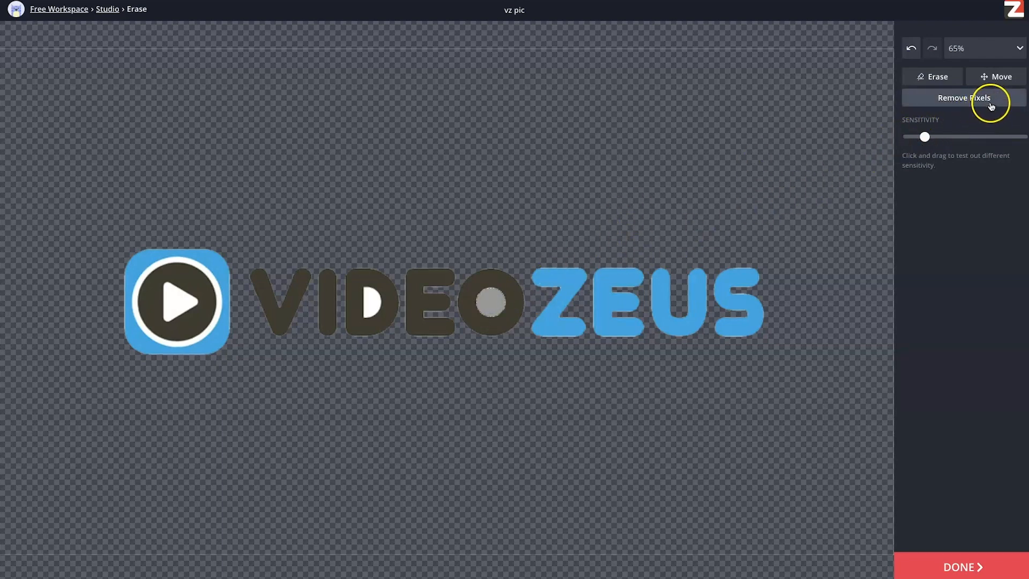
click(963, 97)
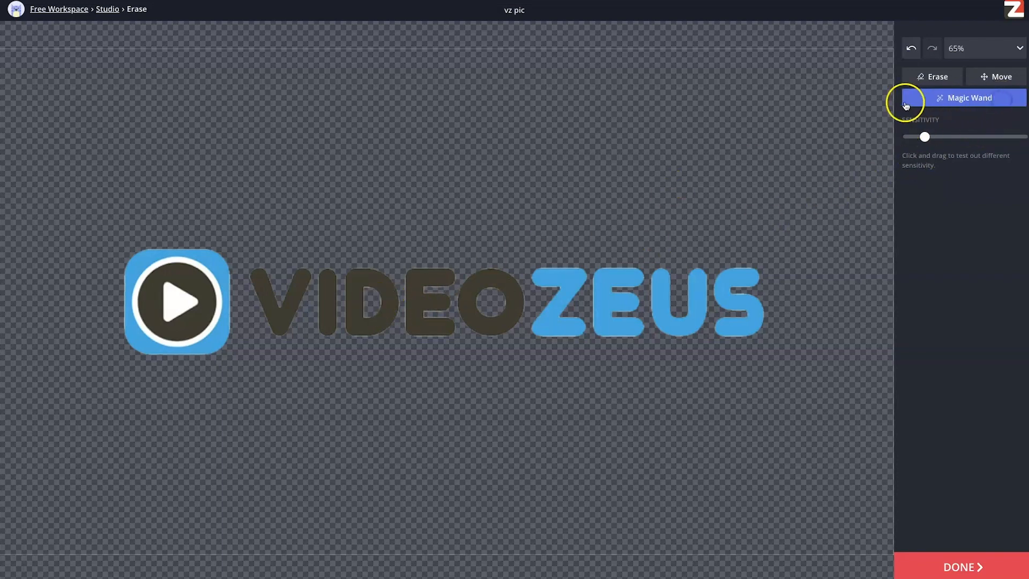
click(910, 98)
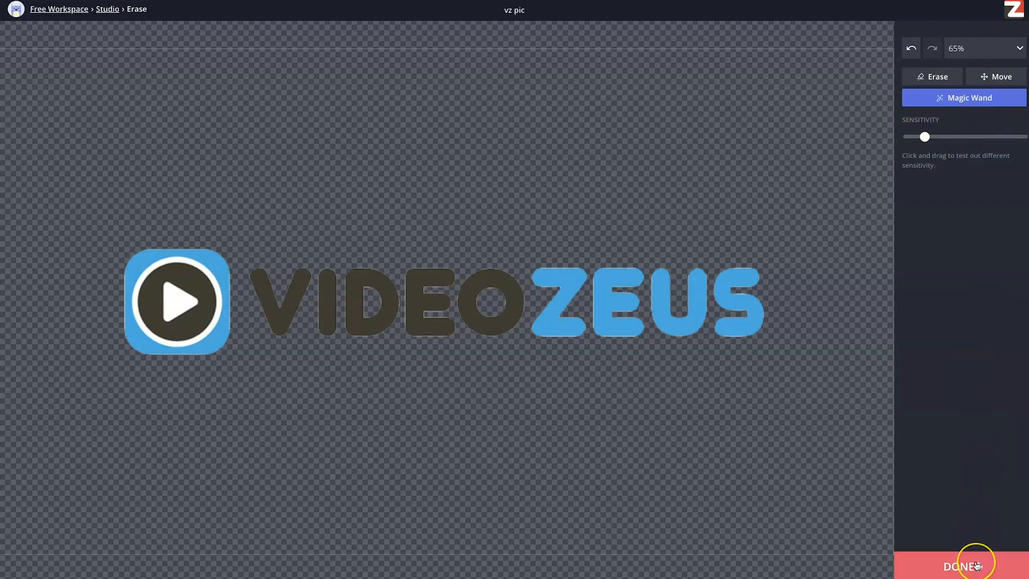
click(961, 566)
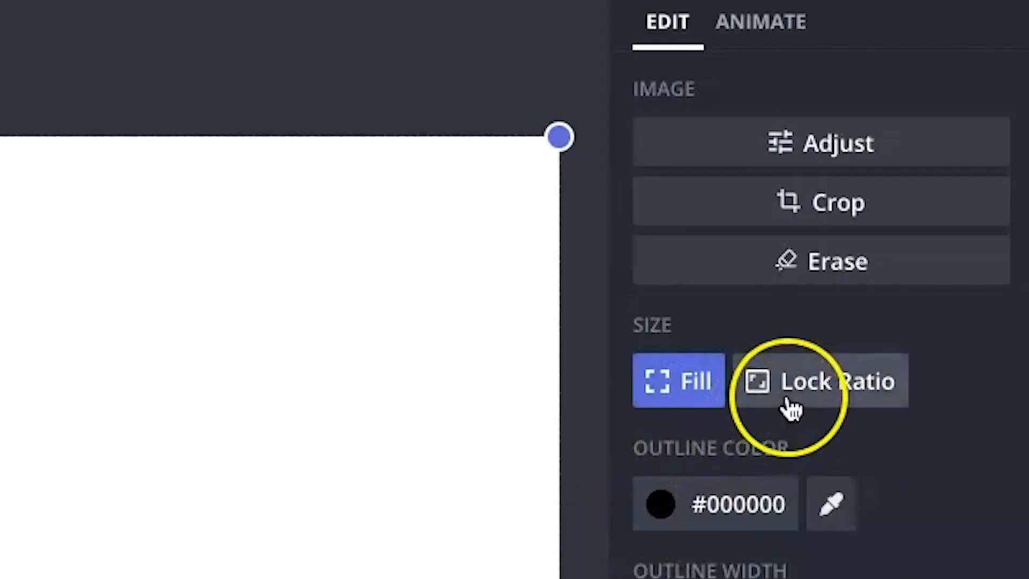
Lock the logo's proportions while shrinking it into the lower-left corner
click(819, 381)
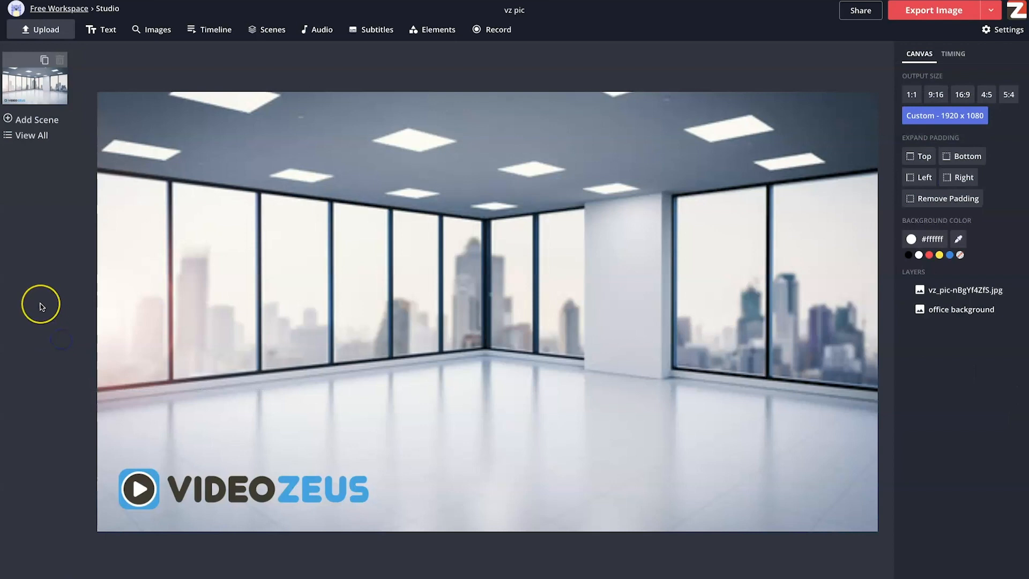
mouse_move(41, 306)
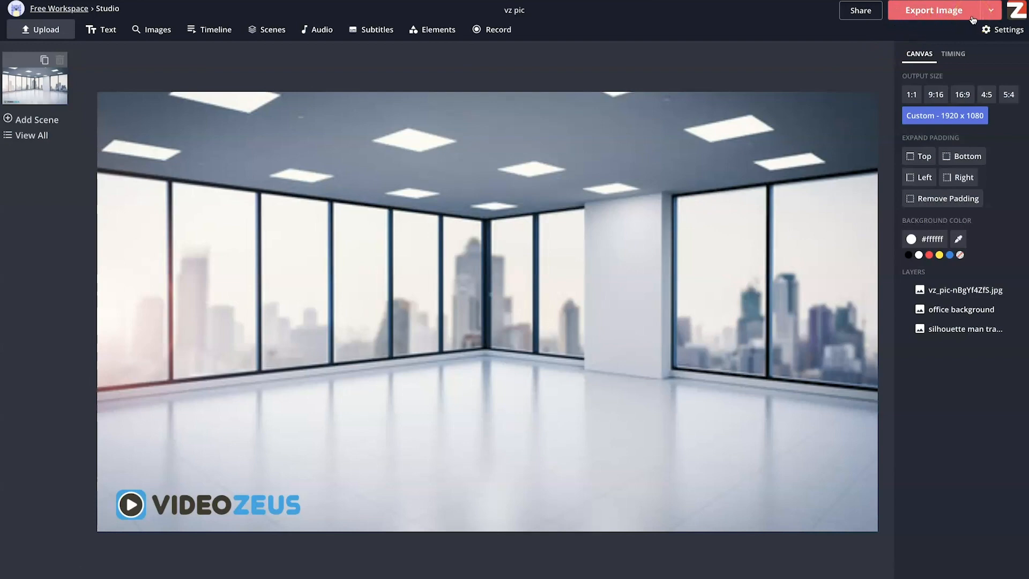
Export the 'vz pic' office design with its logo as an image
click(934, 9)
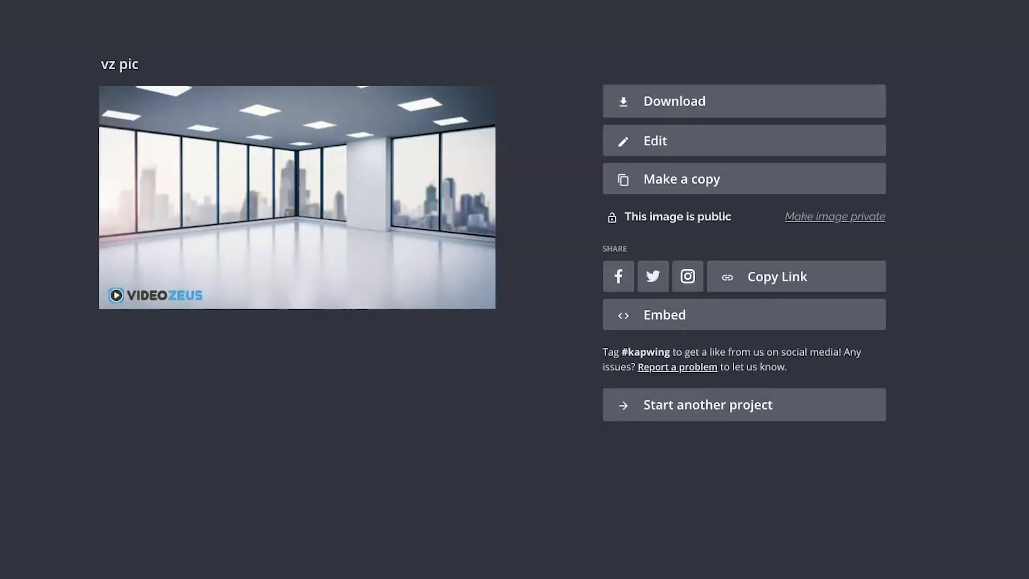
mouse_move(777, 514)
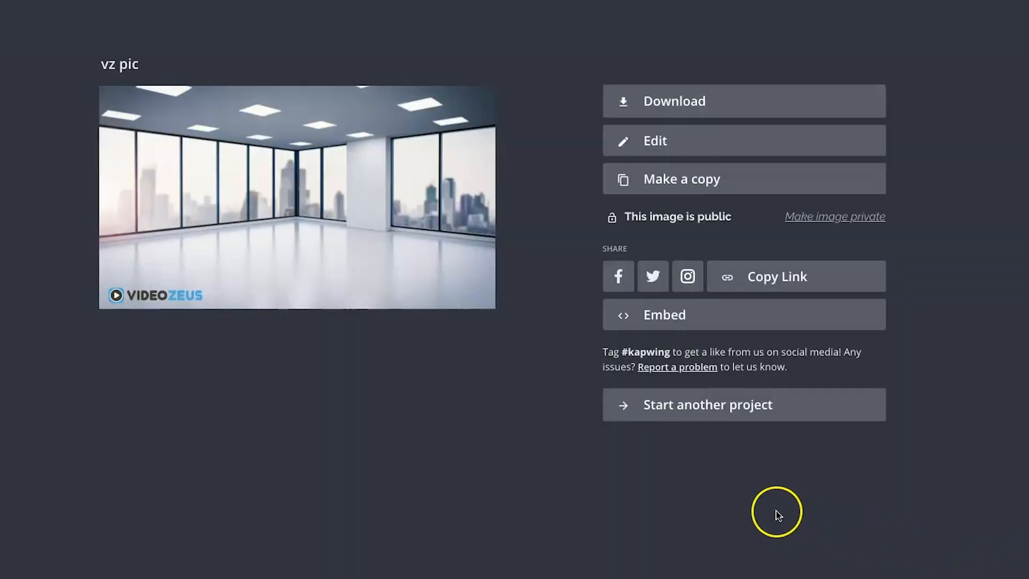
mouse_move(781, 412)
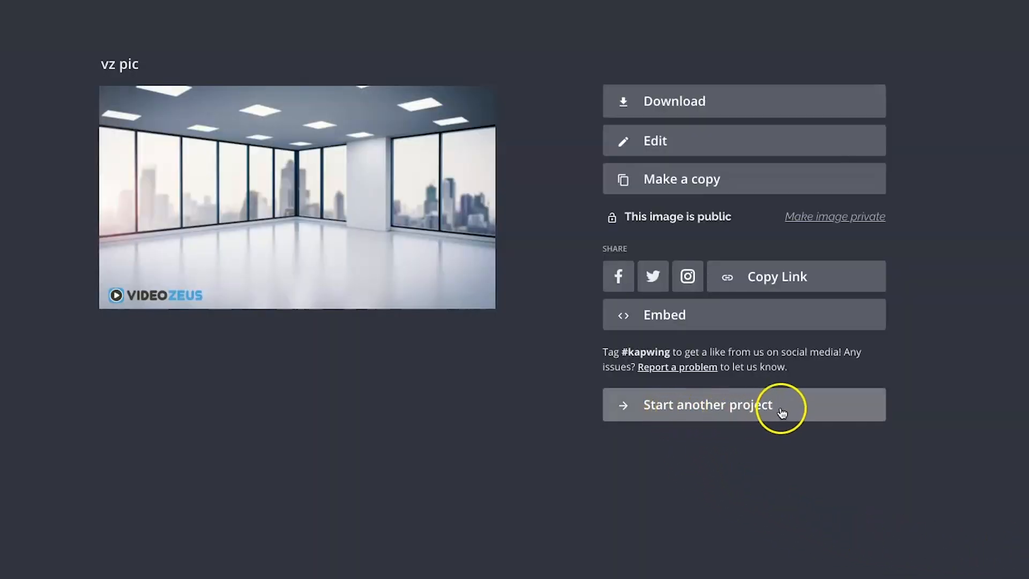
Start another blank-canvas project at 1920 x 1080 and open Images search
click(708, 404)
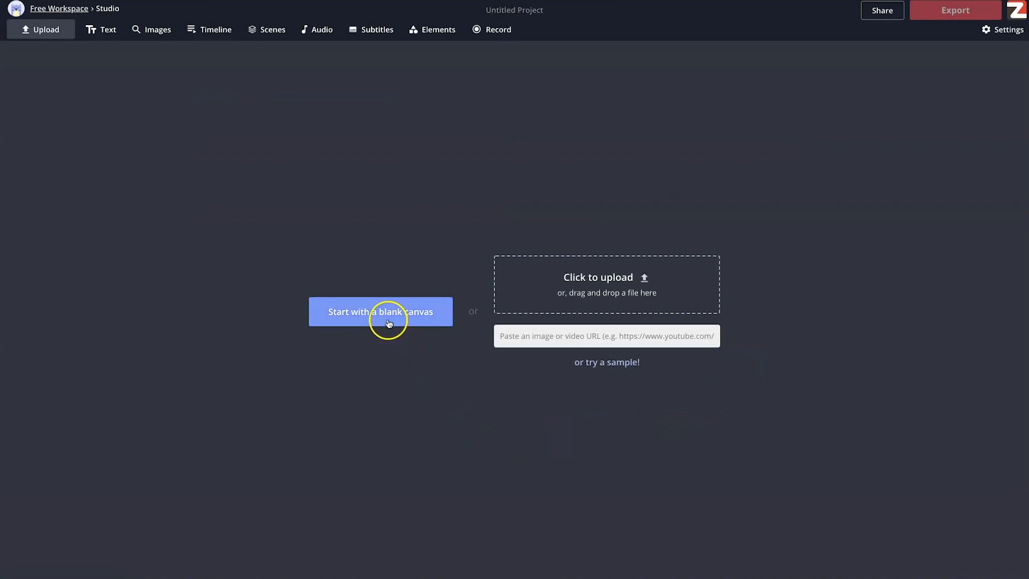
click(381, 311)
text(10)
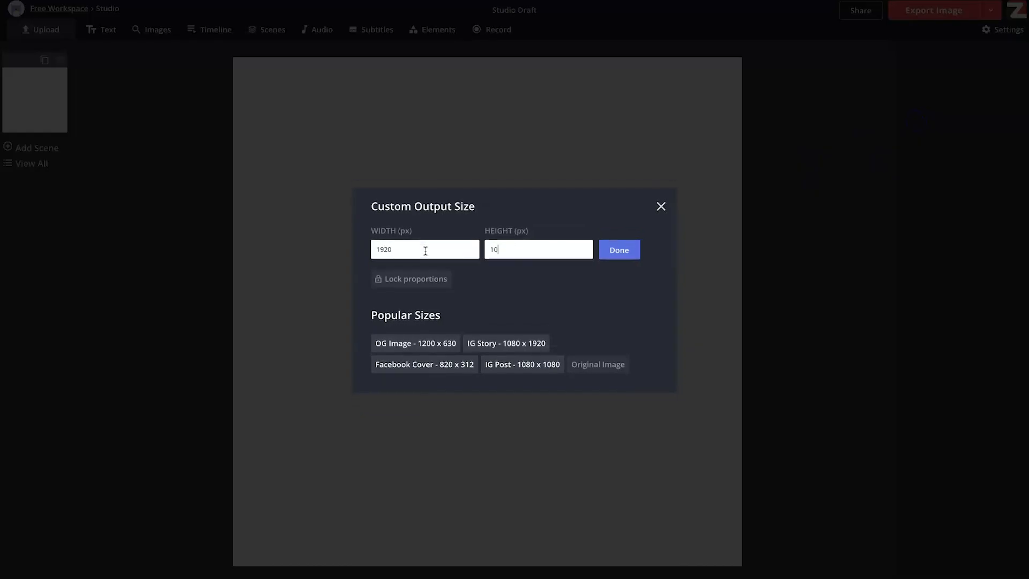
click(618, 249)
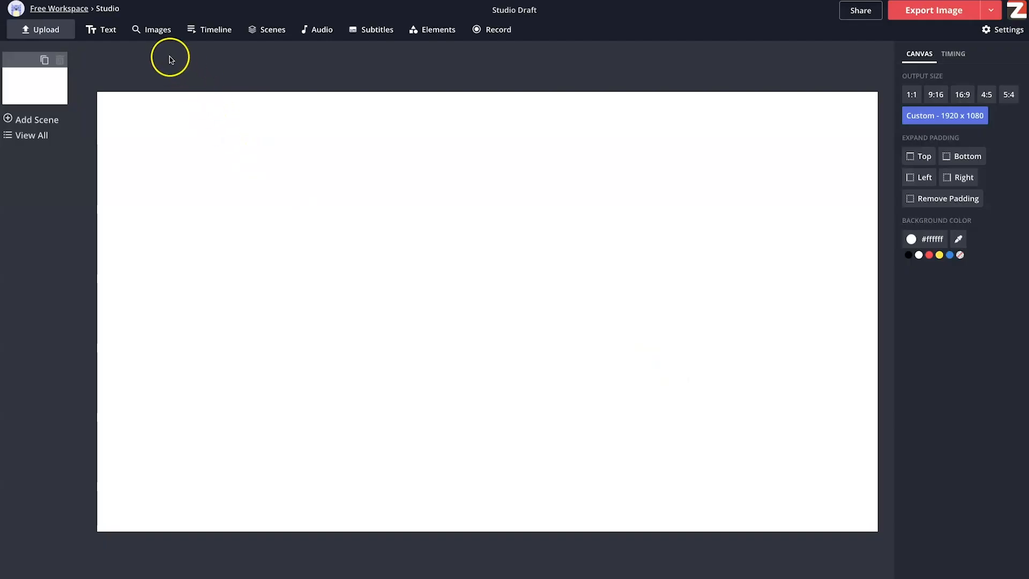
click(151, 29)
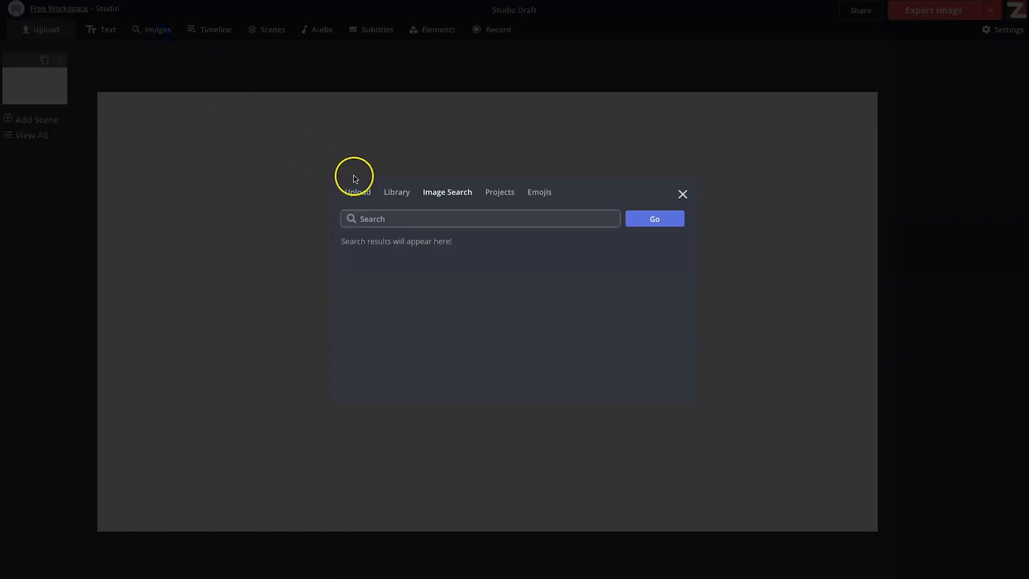
Search 'brick' and fill the canvas with a white brick wall photo, ratio locked
text(brick)
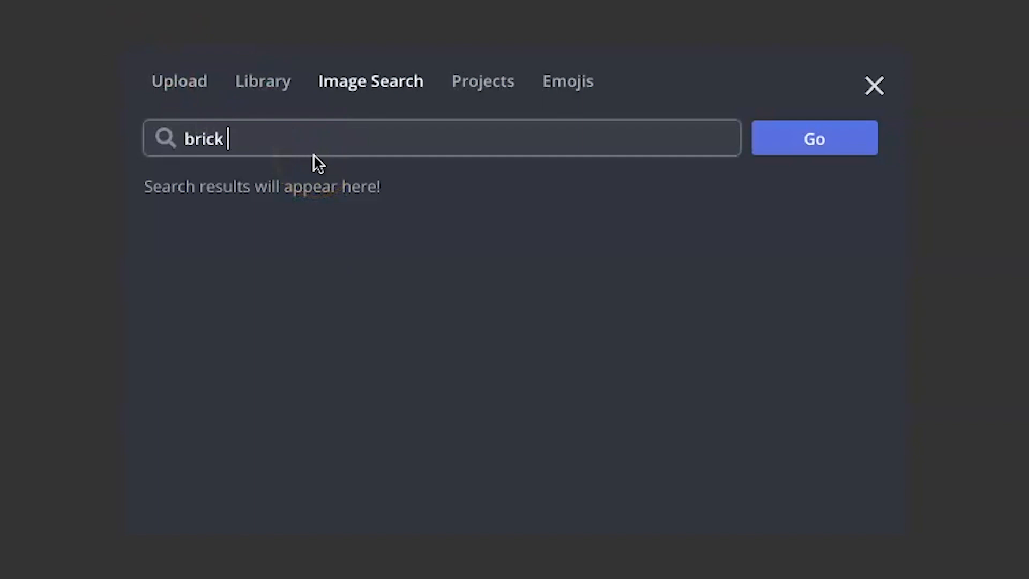
click(813, 138)
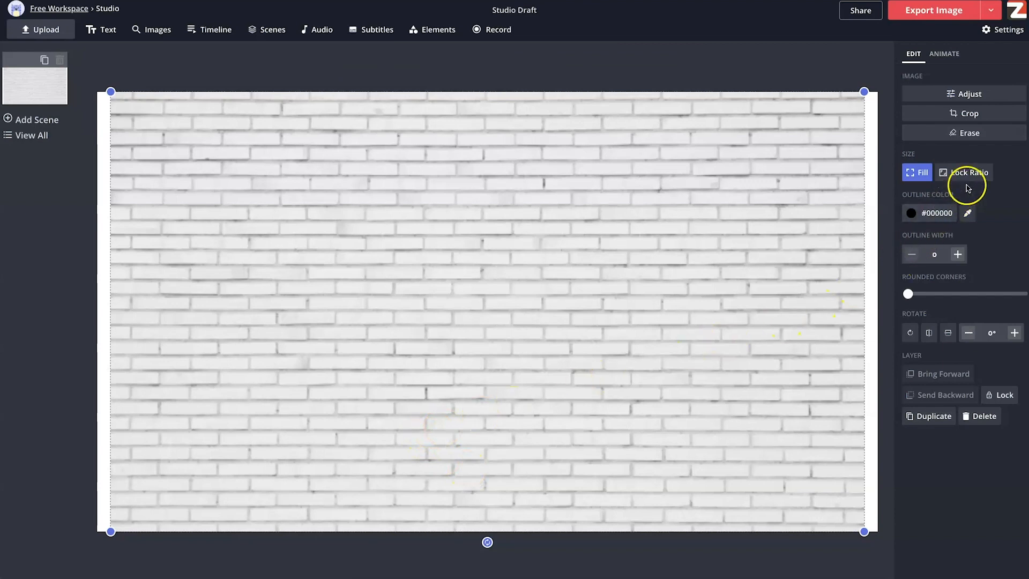
click(964, 172)
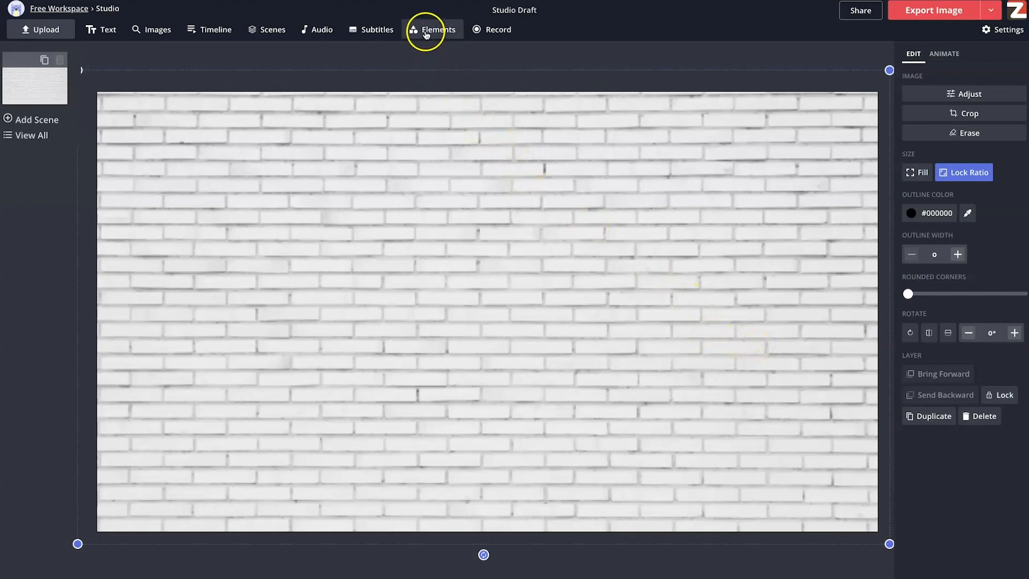
Add a rectangle with white fill and its black outline widened two steps
click(432, 29)
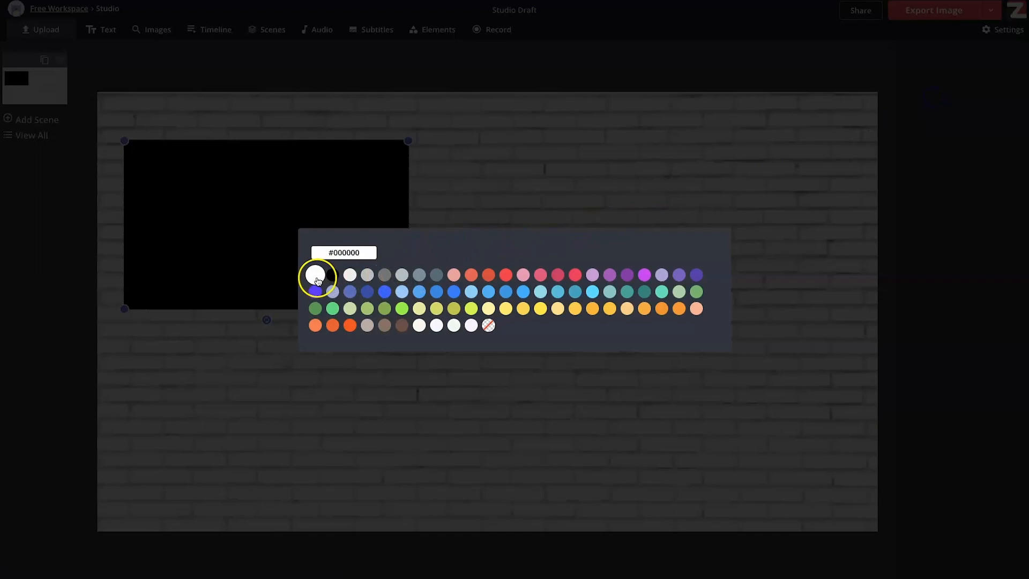
click(317, 275)
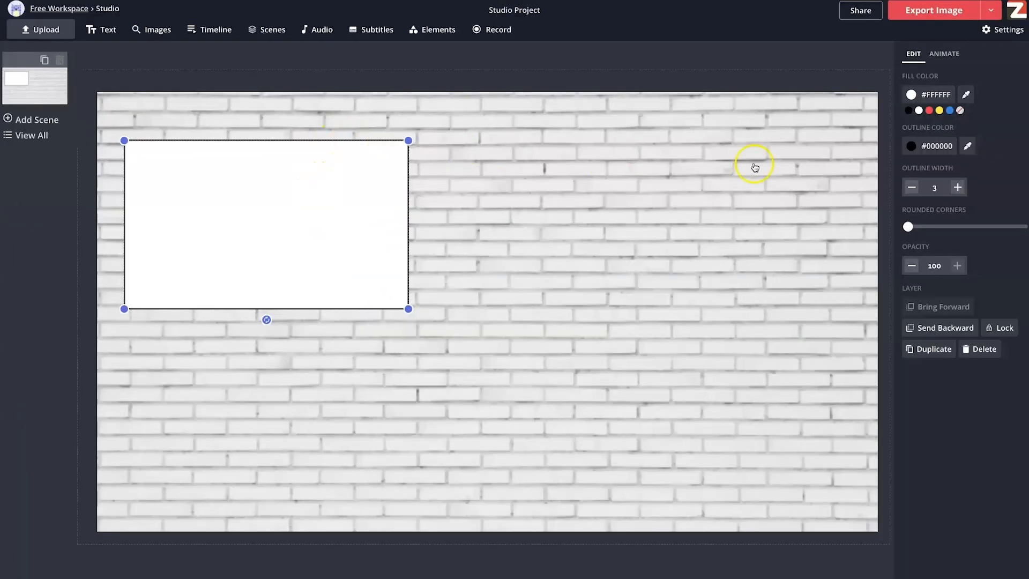
click(958, 187)
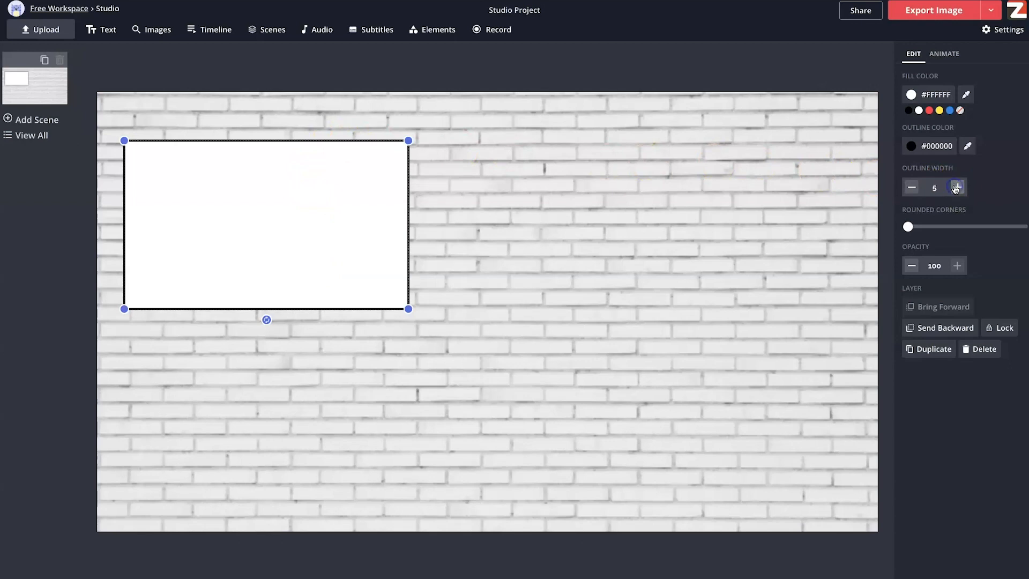
click(957, 187)
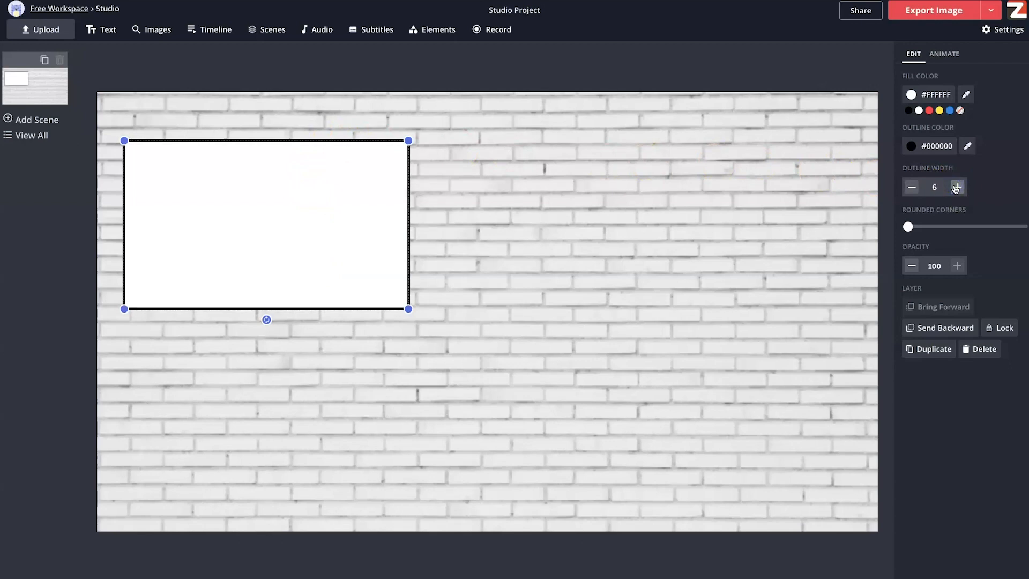
mouse_move(566, 59)
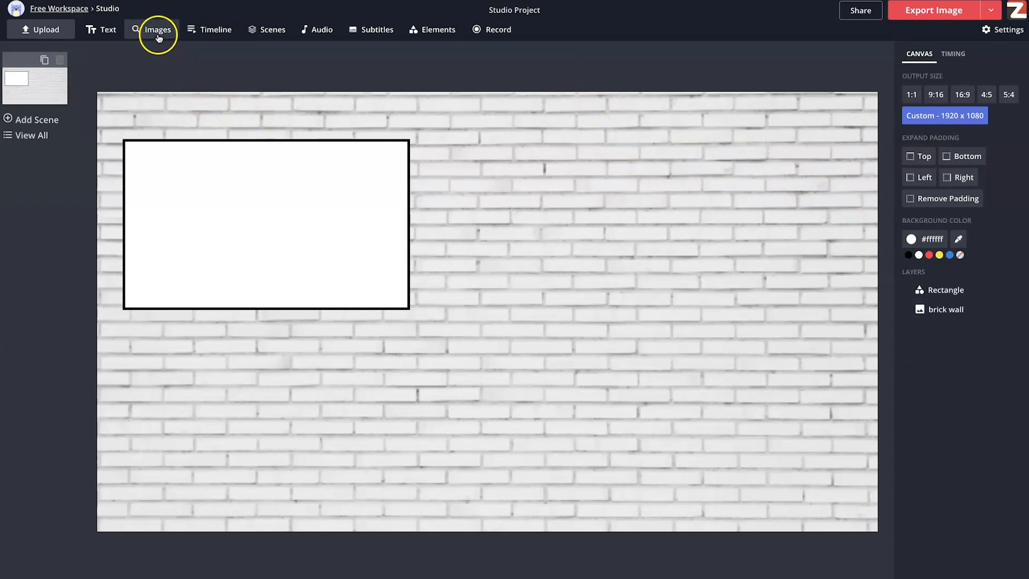
Add the vz_pic VideoZeus logo from the Library with its ratio locked
click(158, 30)
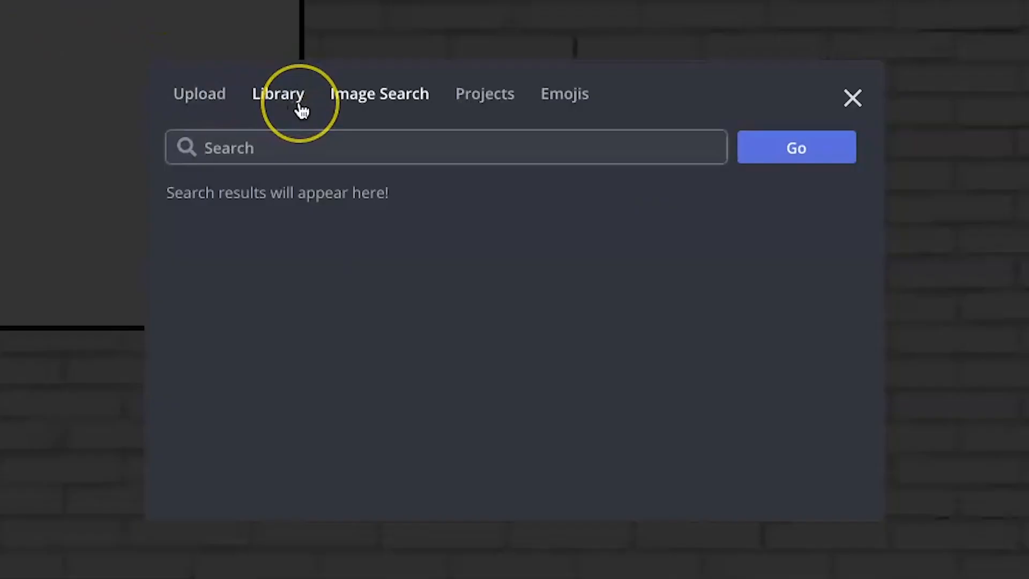
click(277, 94)
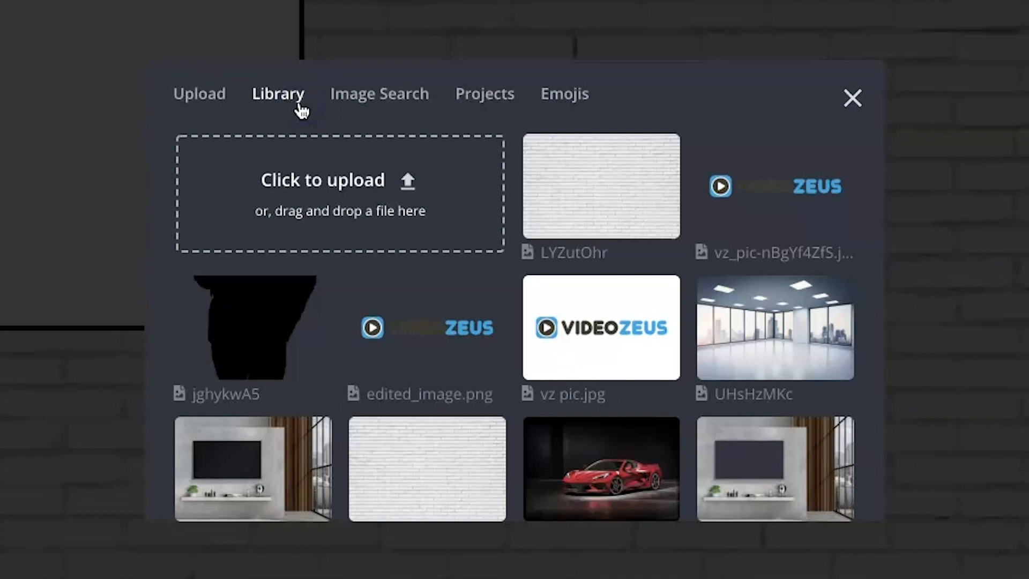
mouse_move(828, 219)
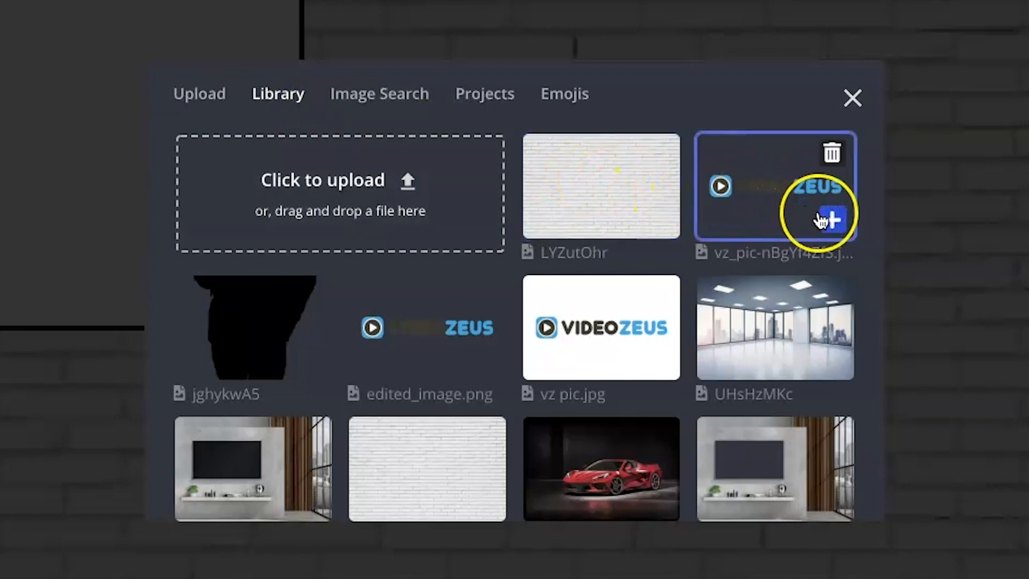
click(833, 218)
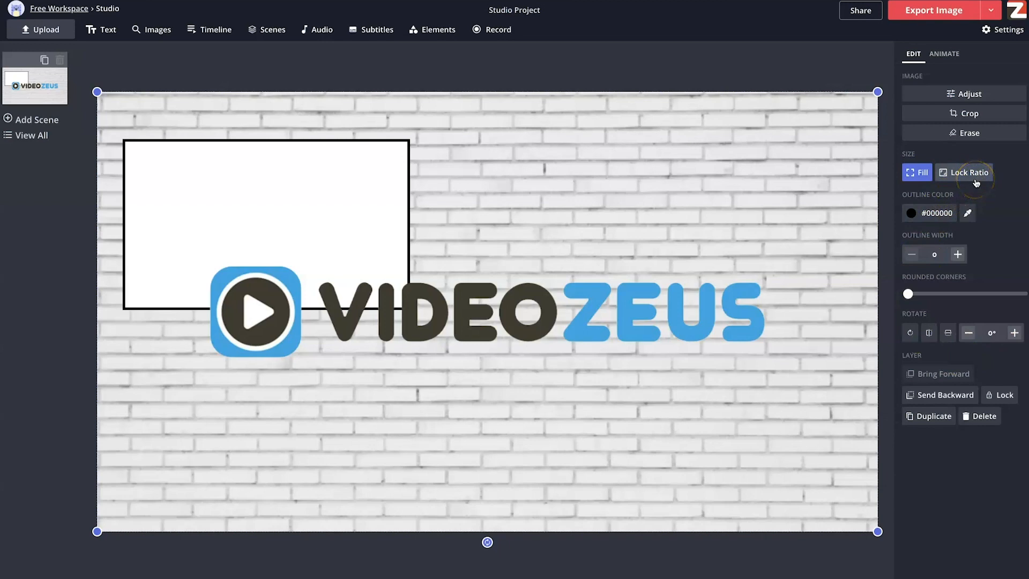
click(963, 172)
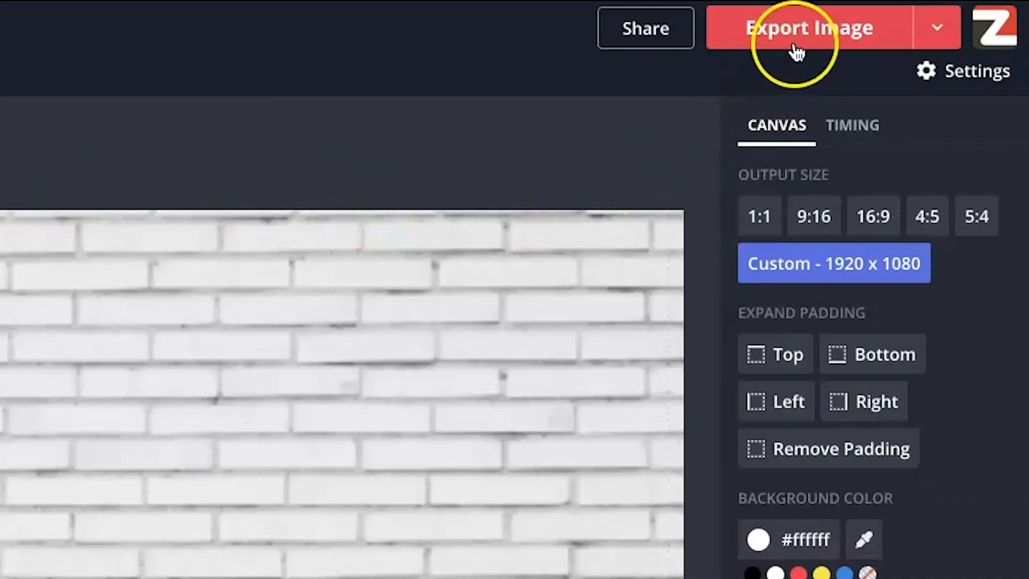
Export the 1920x1080 brick-wall background with the white TV-frame logo as an image
click(810, 27)
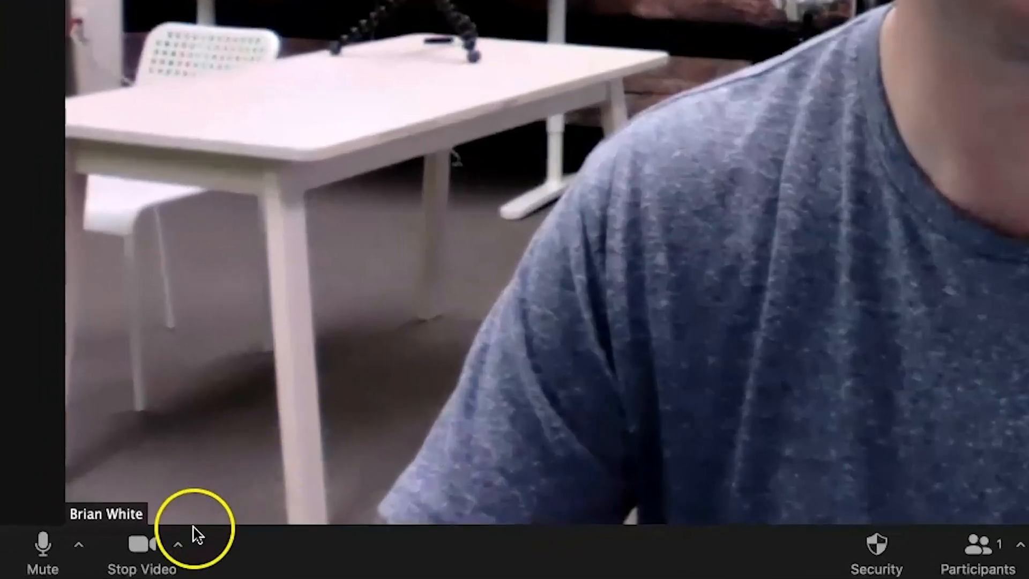
Add both VideoZeus JPEGs, including vz_pic.jpeg, as Zoom virtual backgrounds, then return to the meeting
click(176, 545)
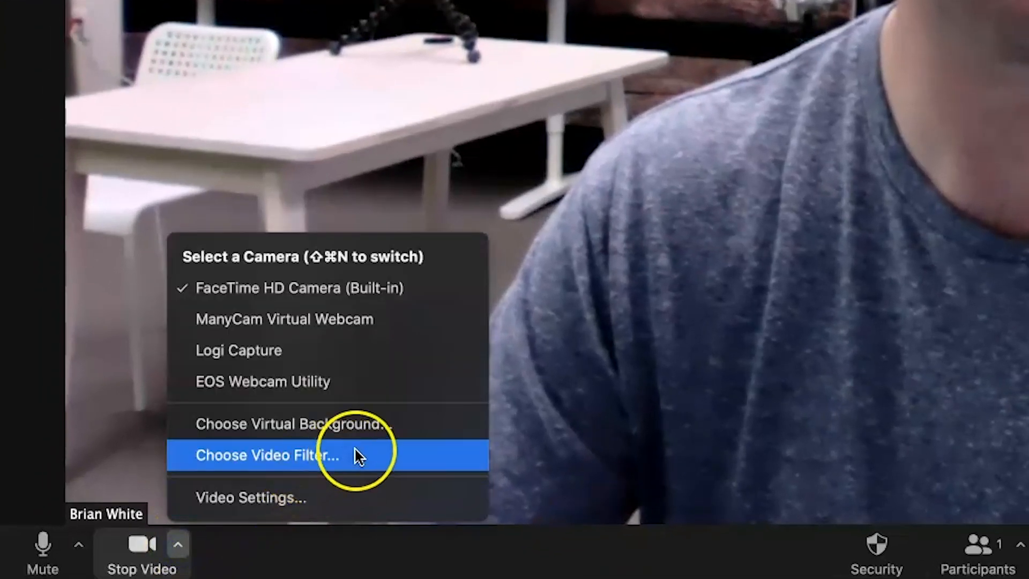
click(266, 456)
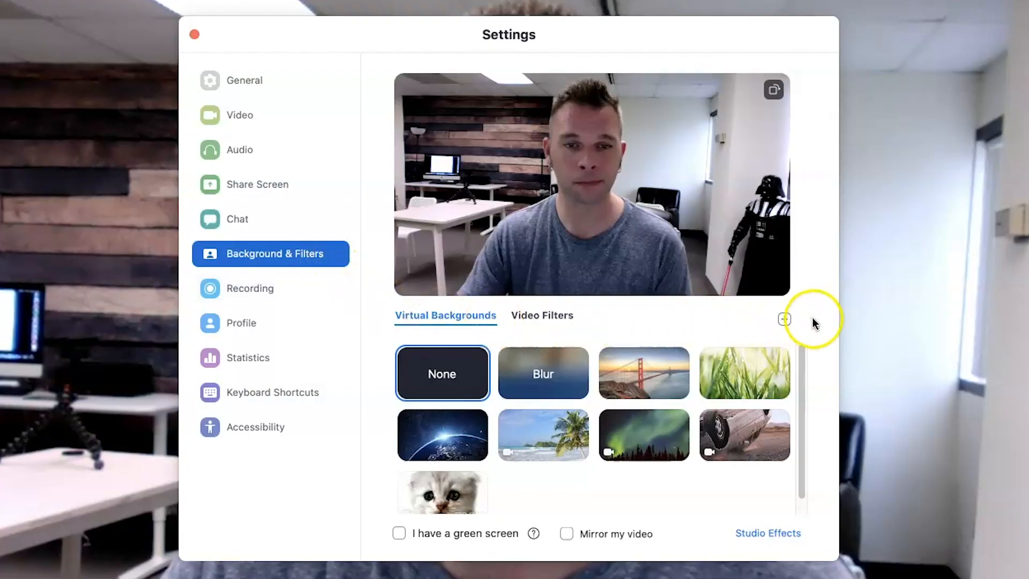
click(783, 319)
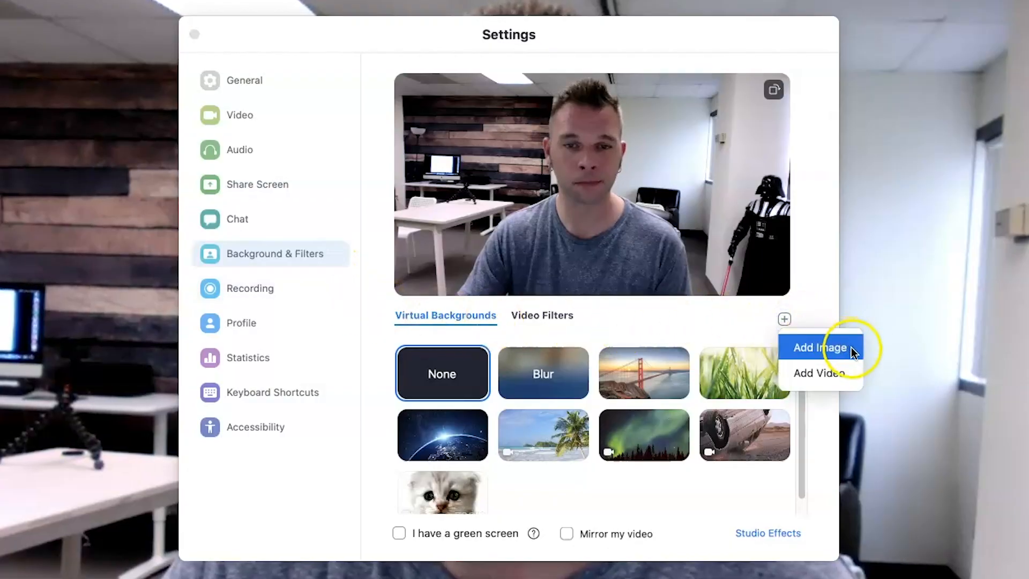
click(820, 348)
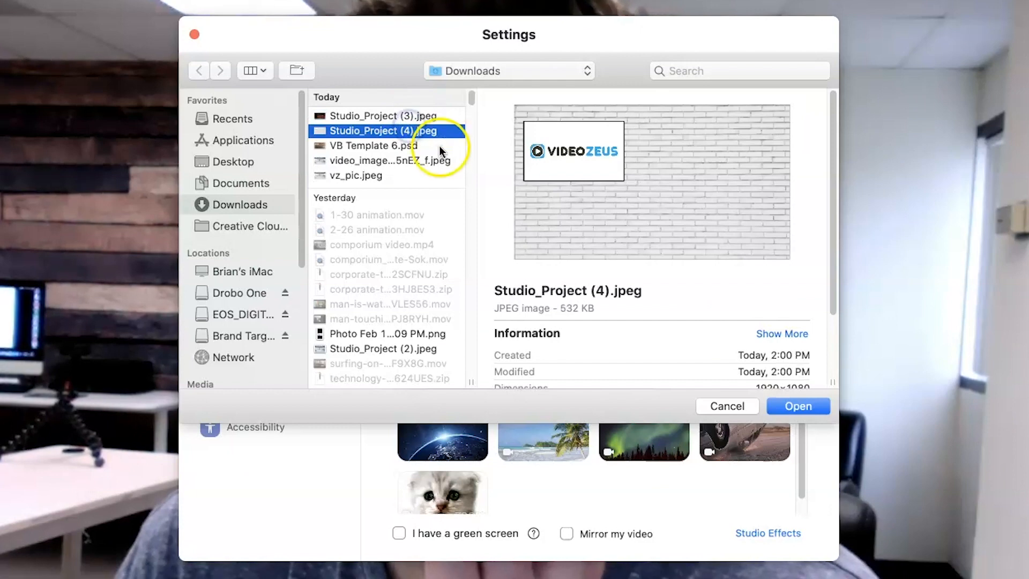
click(368, 175)
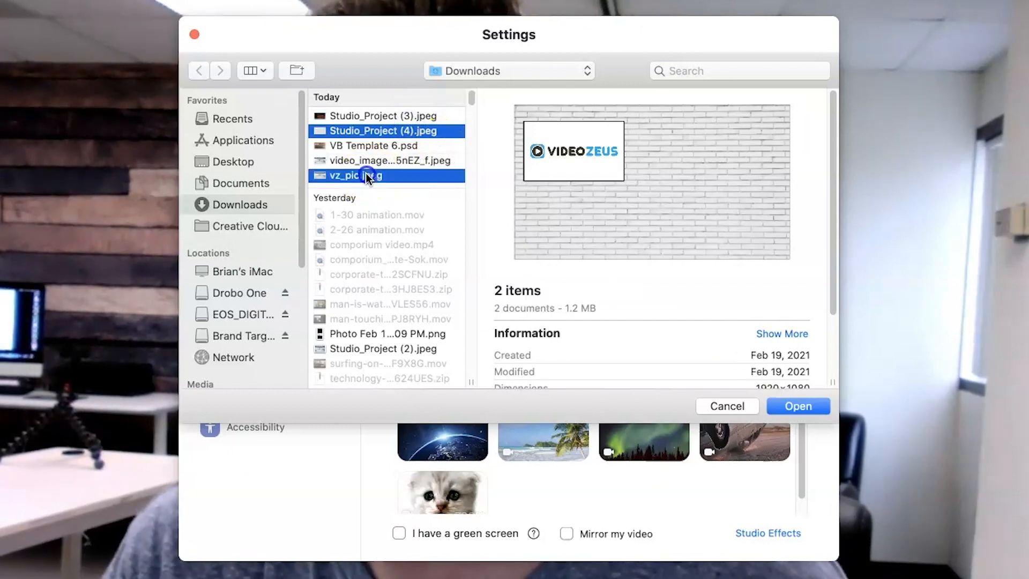
click(798, 406)
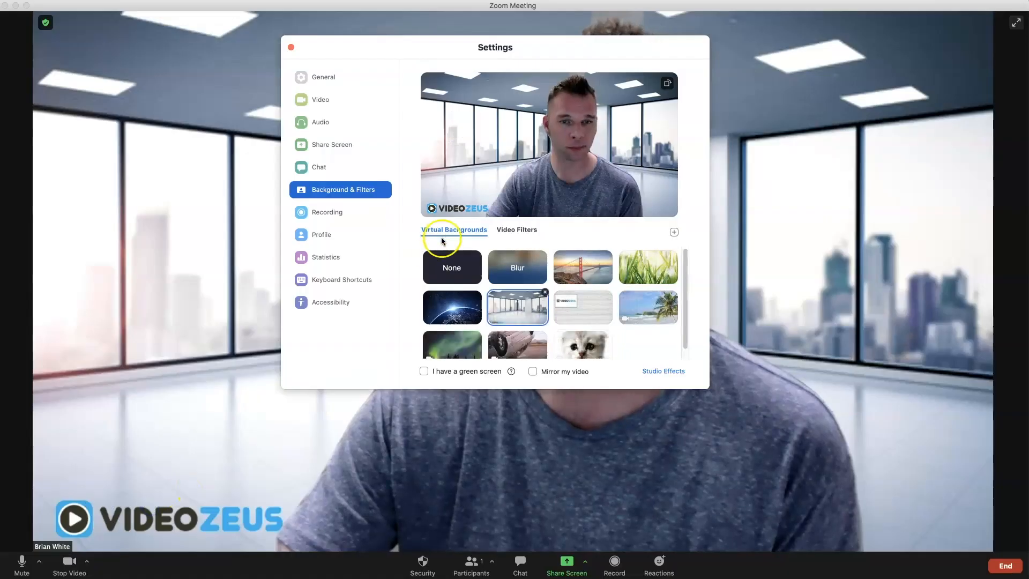
click(291, 47)
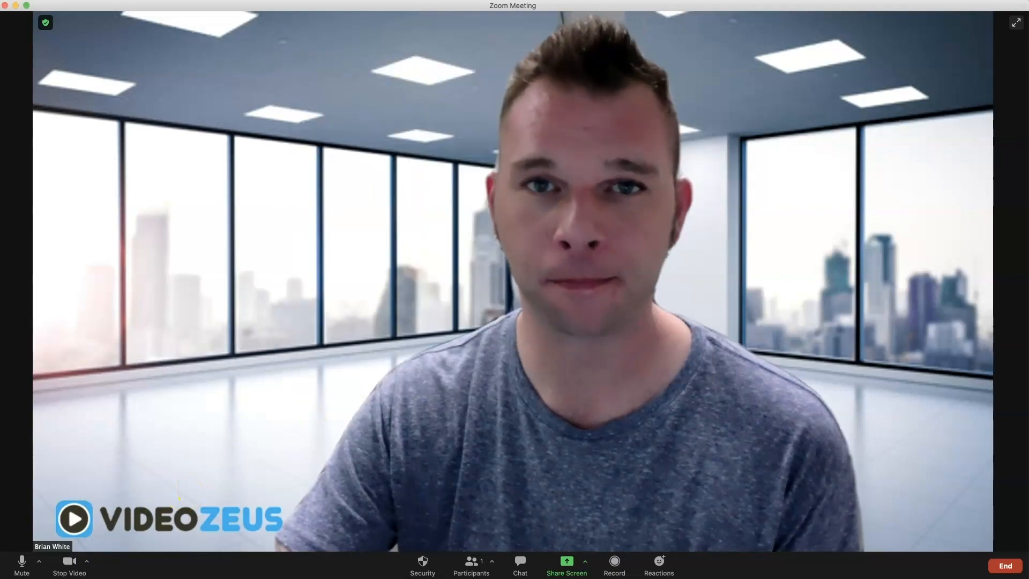